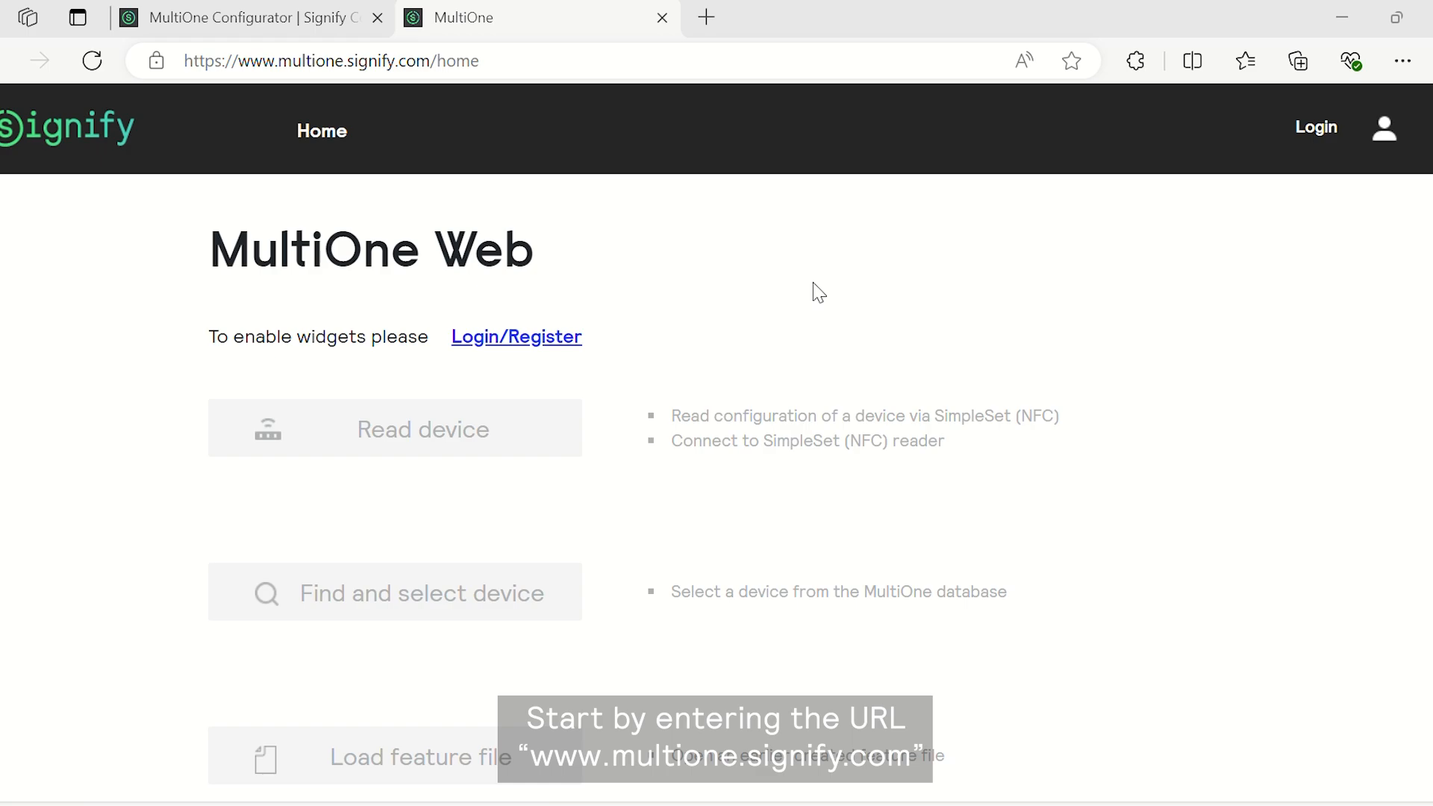
{"action": "left_click", "coordinate": [331, 61]}
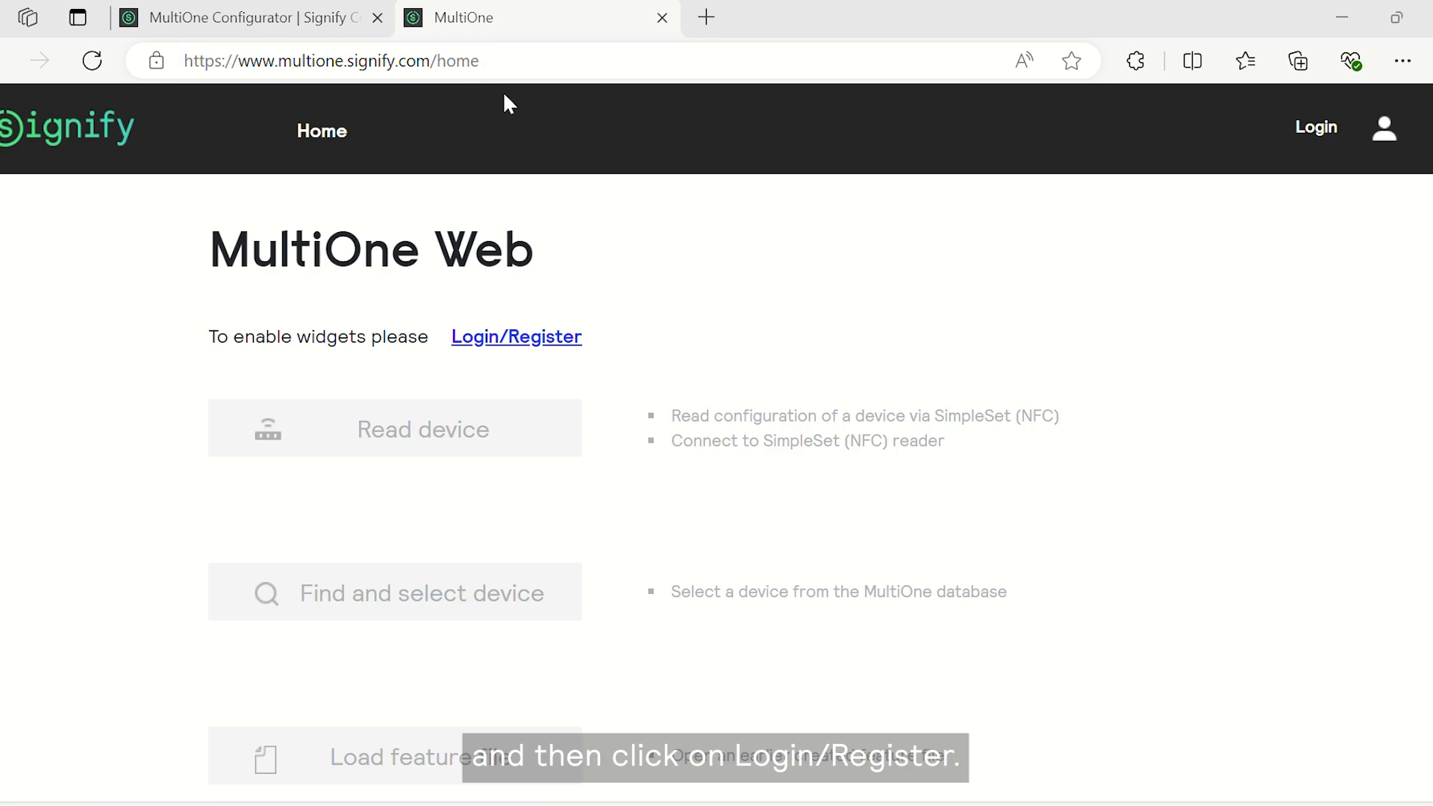
{"action": "left_click", "coordinate": [515, 335]}
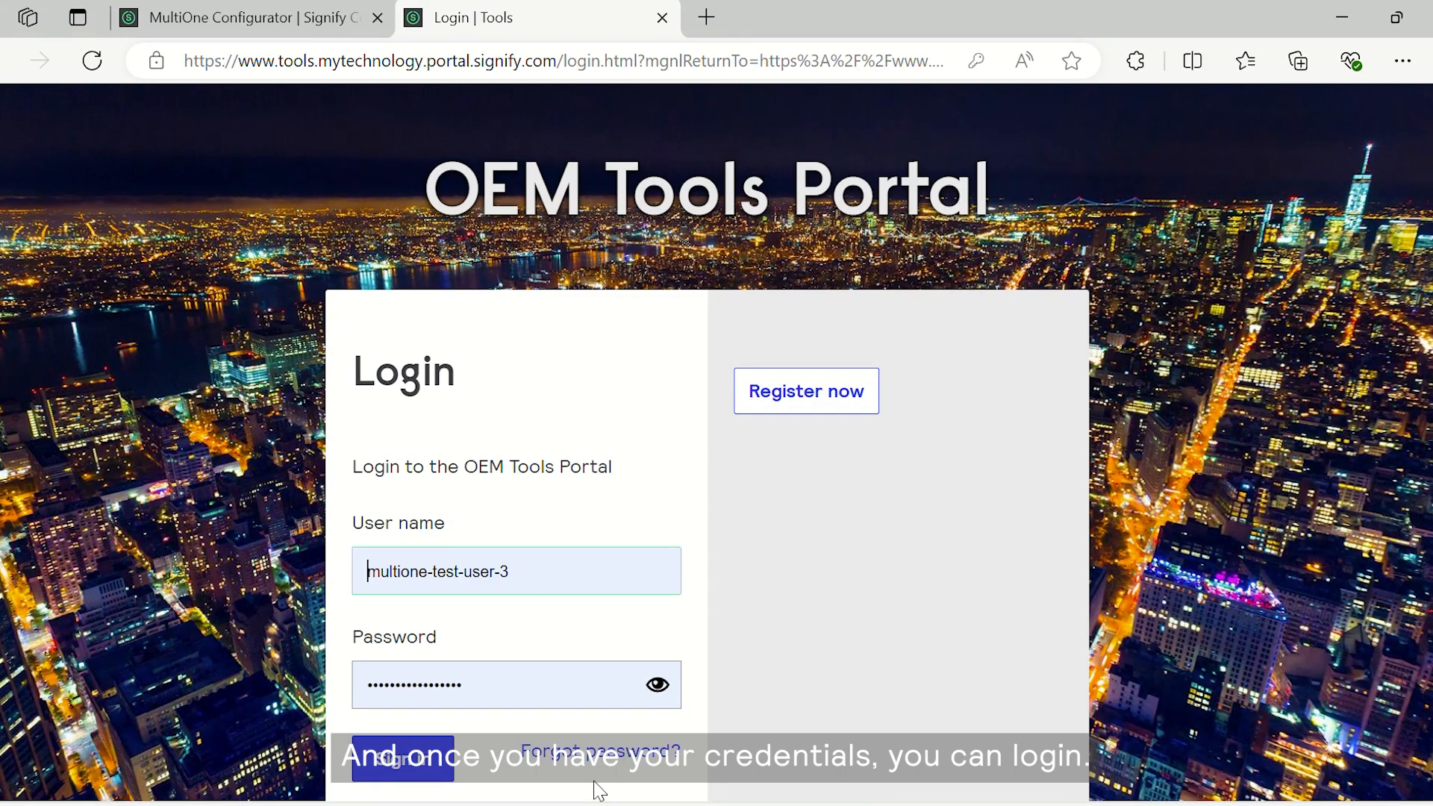
Sign in with the entered credentials so the home screen loads
{"action": "left_click", "coordinate": [402, 758]}
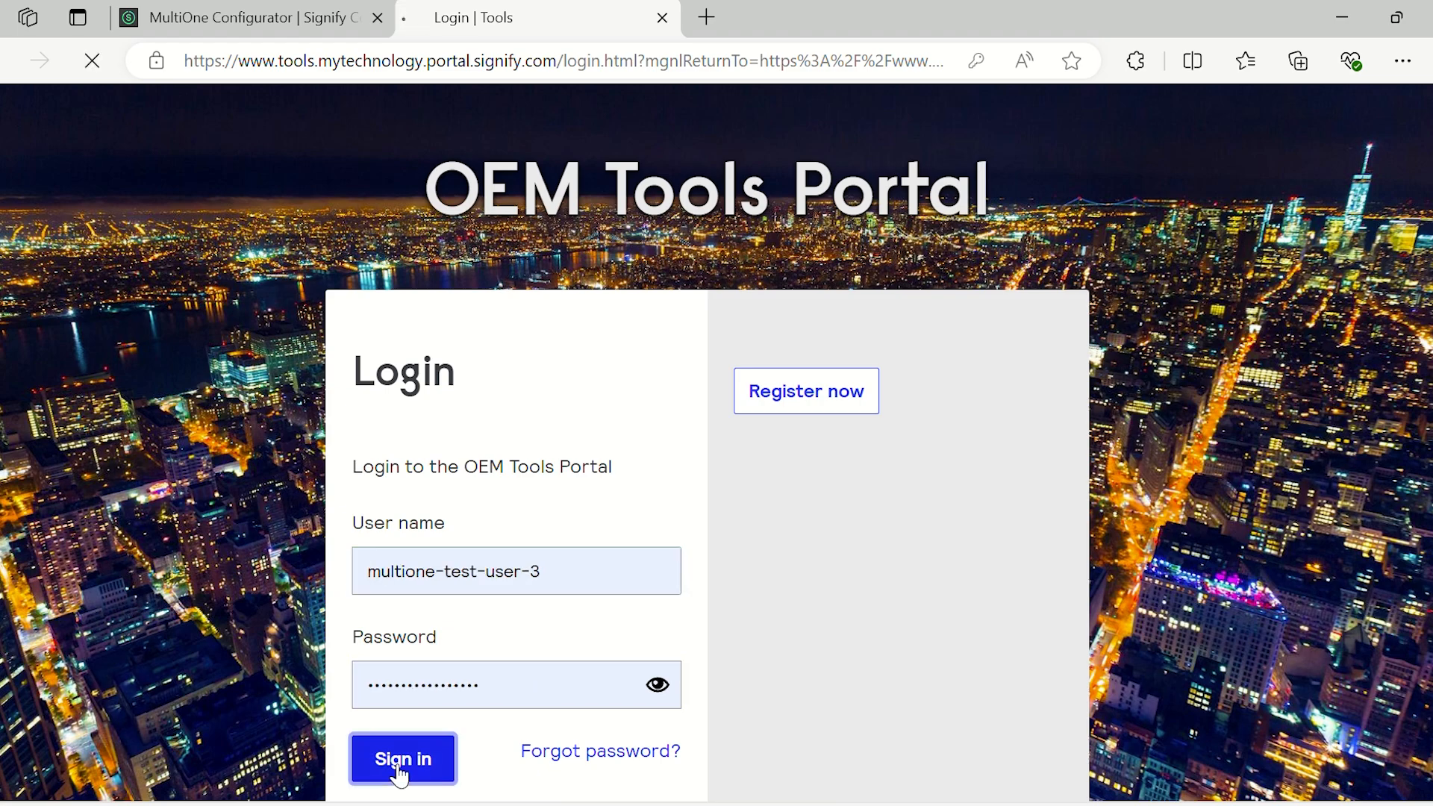
{"action": "left_click", "coordinate": [401, 758]}
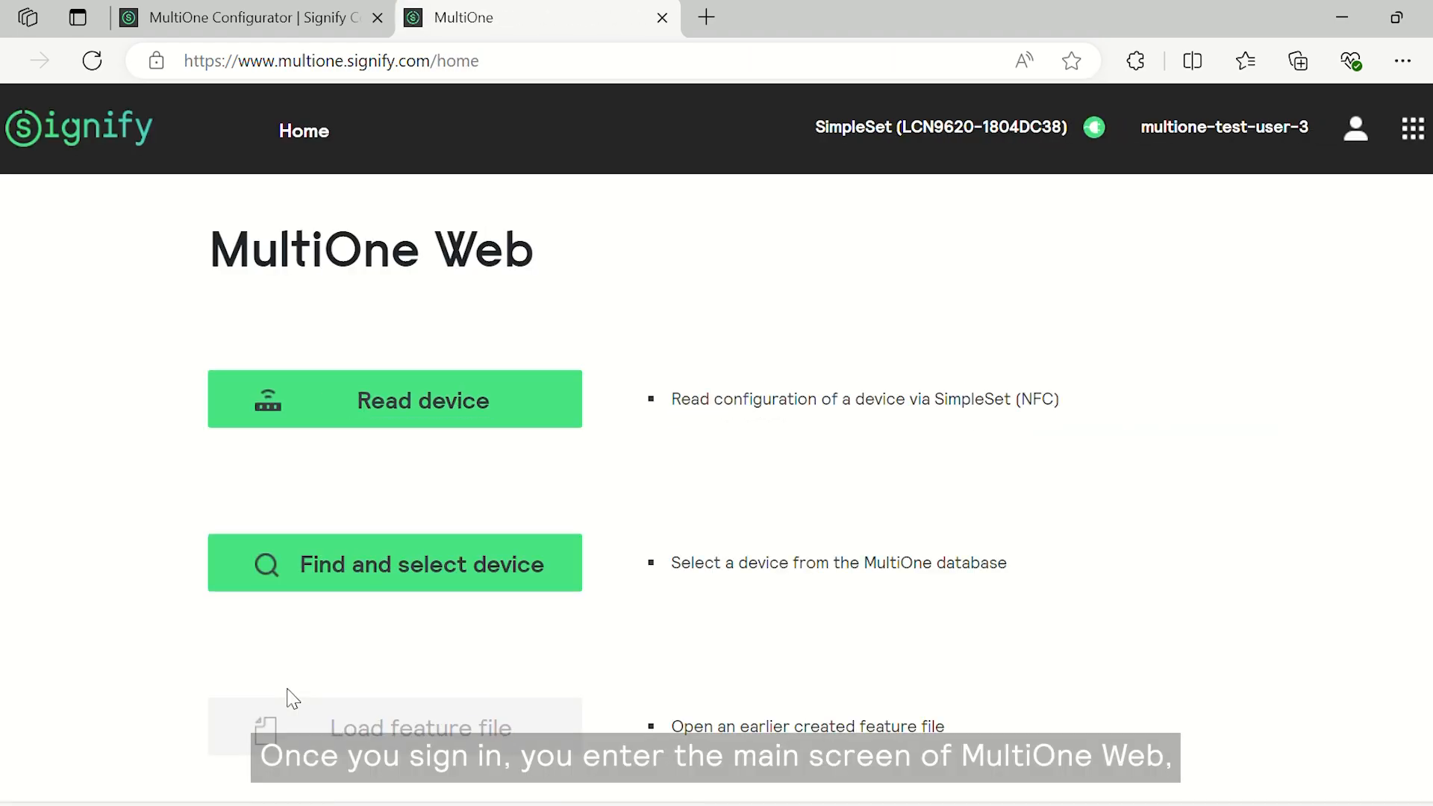
{"action": "mouse_move", "coordinate": [1297, 501]}
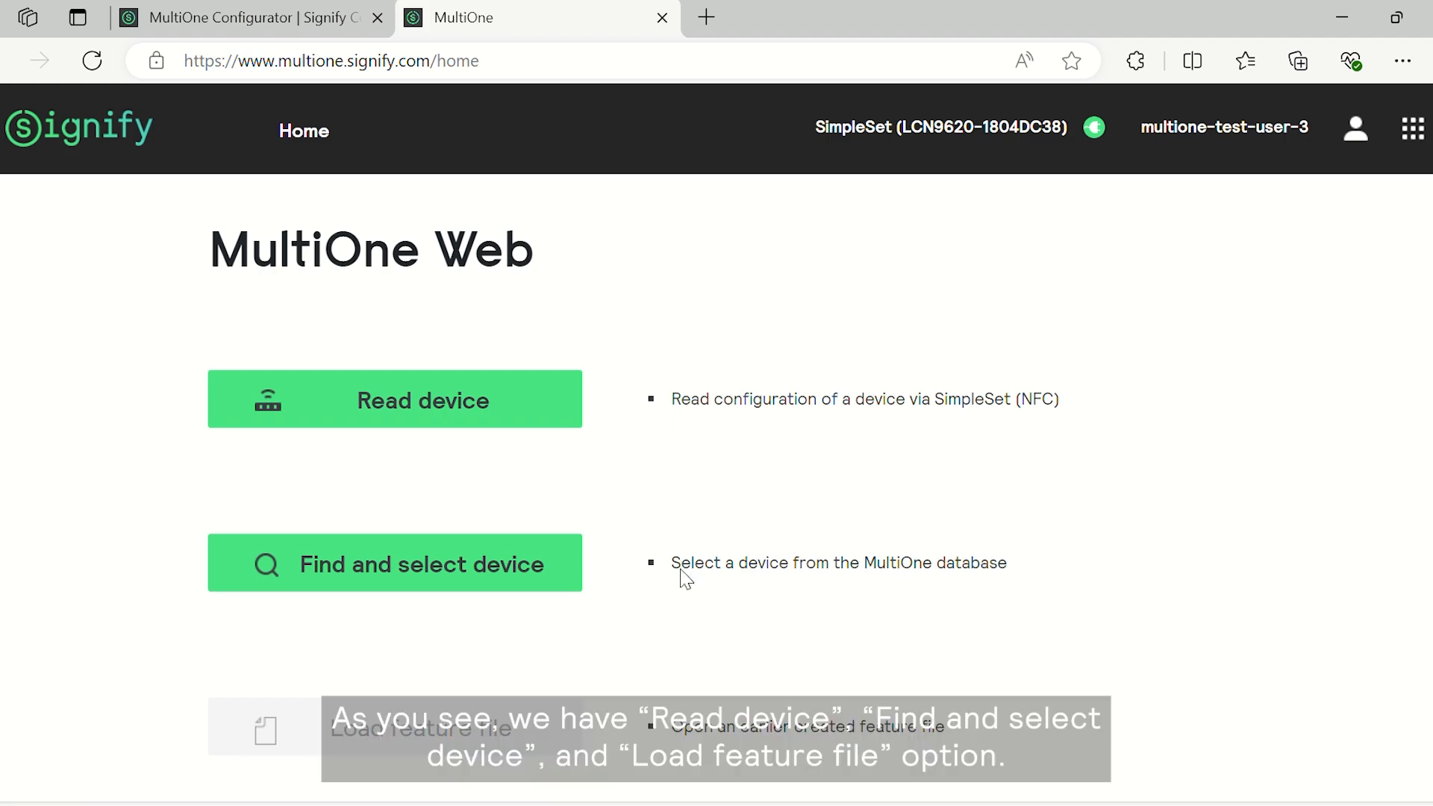
{"action": "mouse_move", "coordinate": [646, 425]}
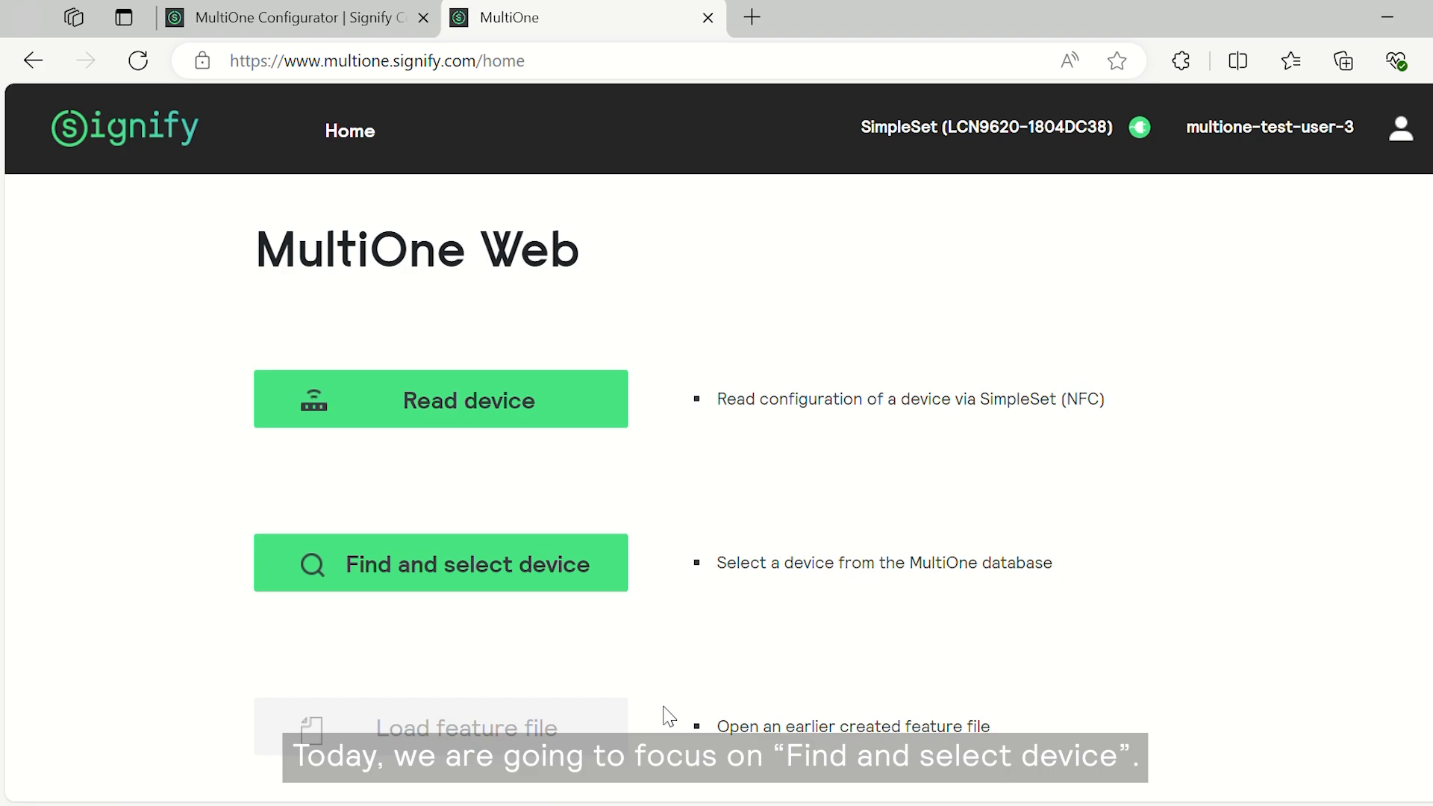
{"action": "mouse_move", "coordinate": [669, 606]}
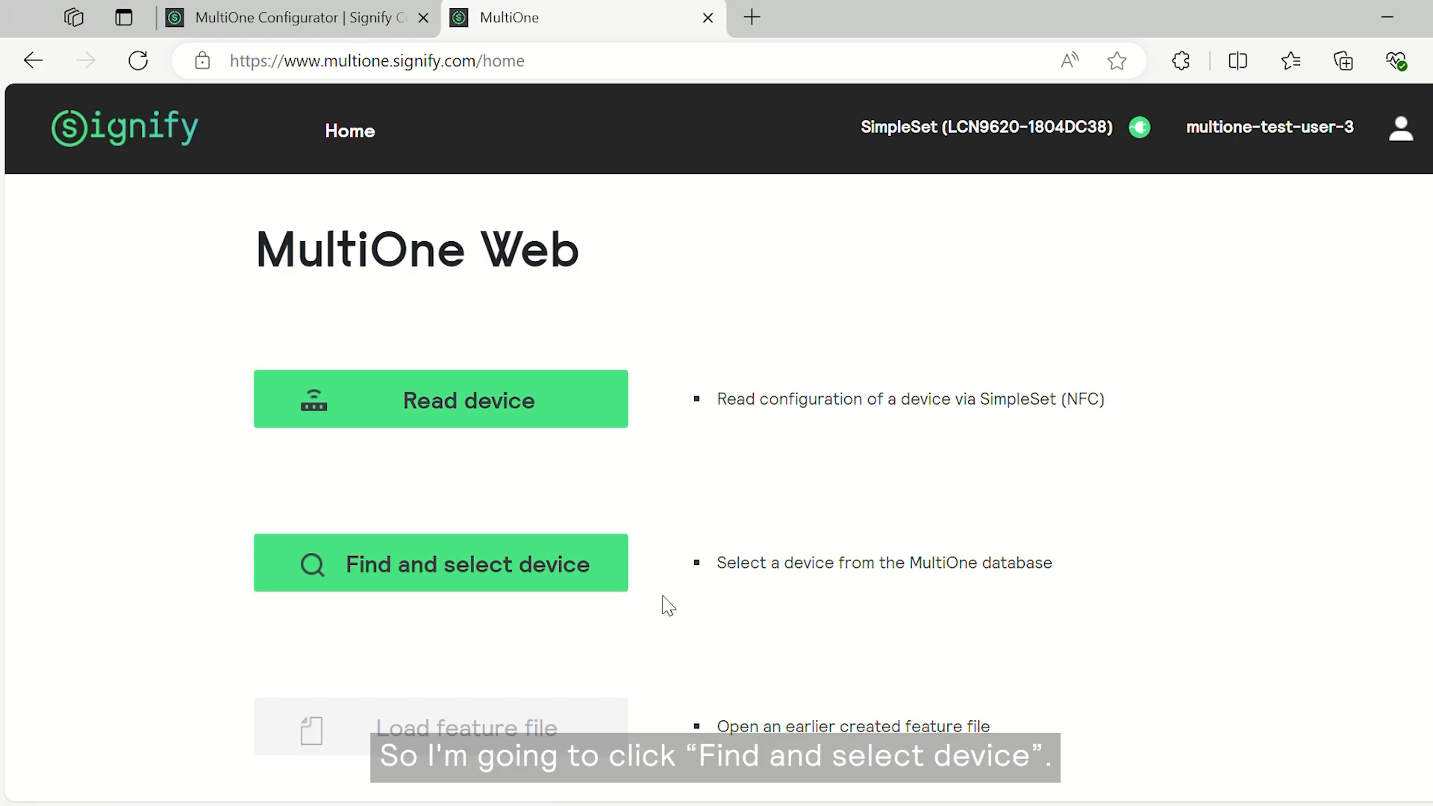
Filter the device database to EMEA, Outdoor and SimpleSet drivers
{"action": "left_click", "coordinate": [441, 564]}
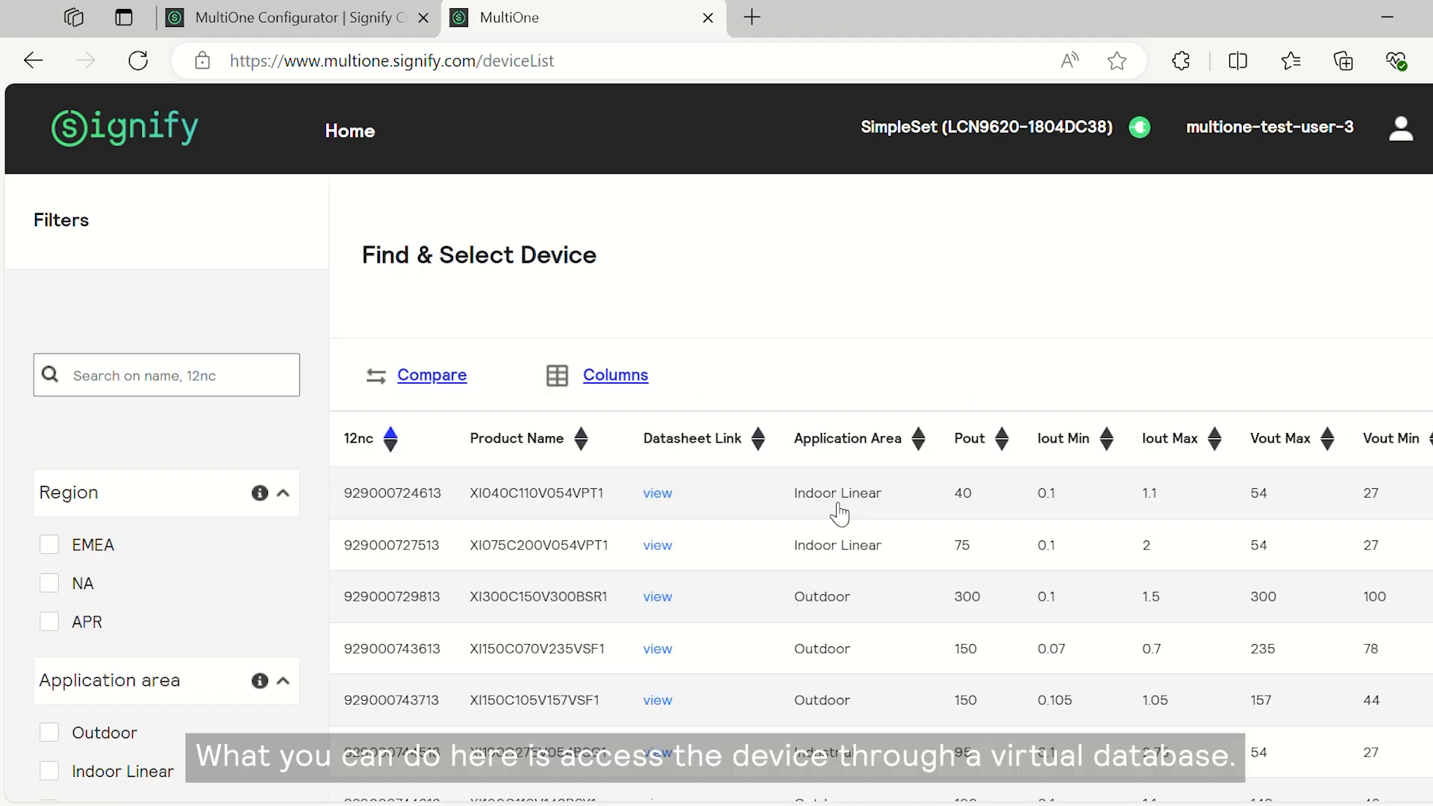
{"action": "mouse_move", "coordinate": [748, 245]}
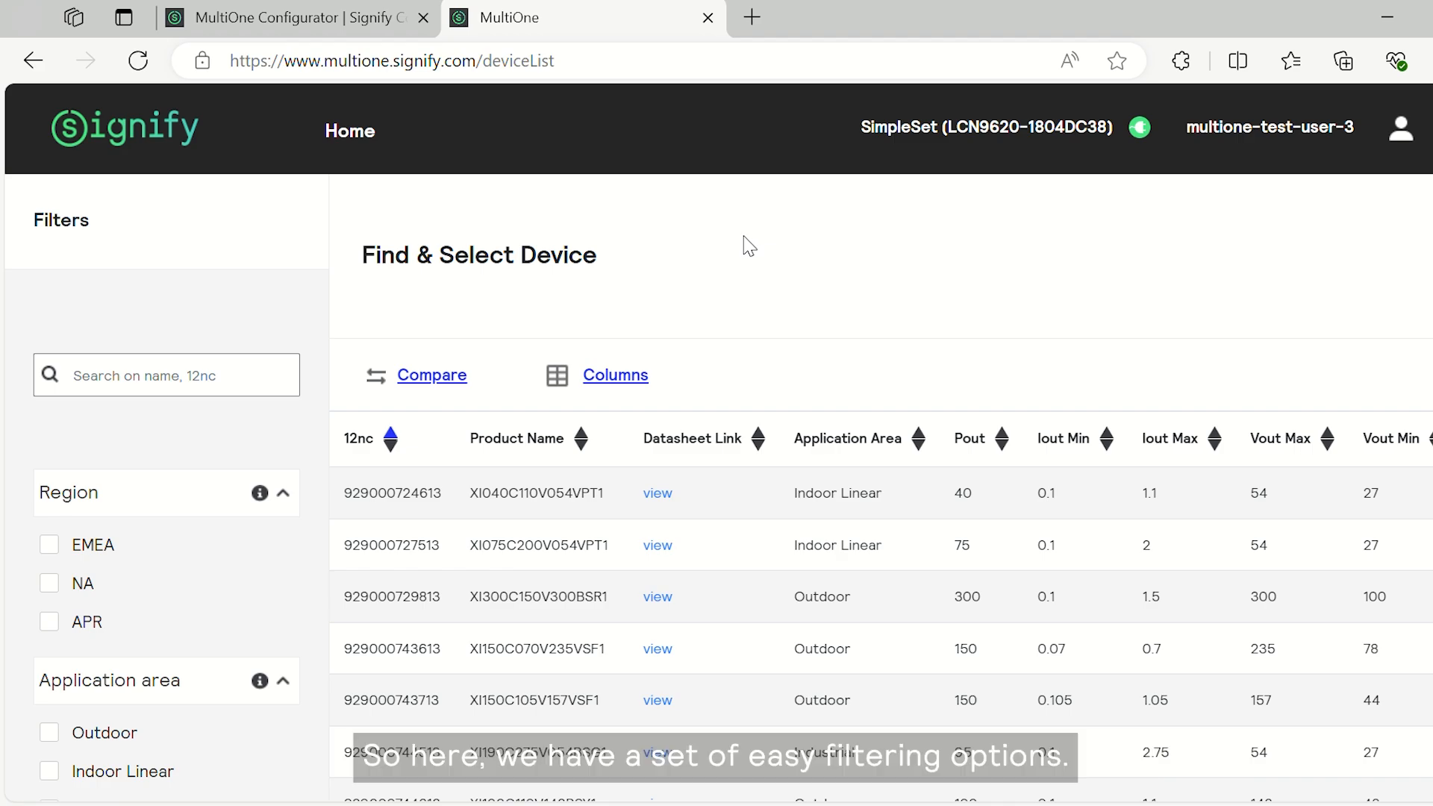
{"action": "mouse_move", "coordinate": [60, 543]}
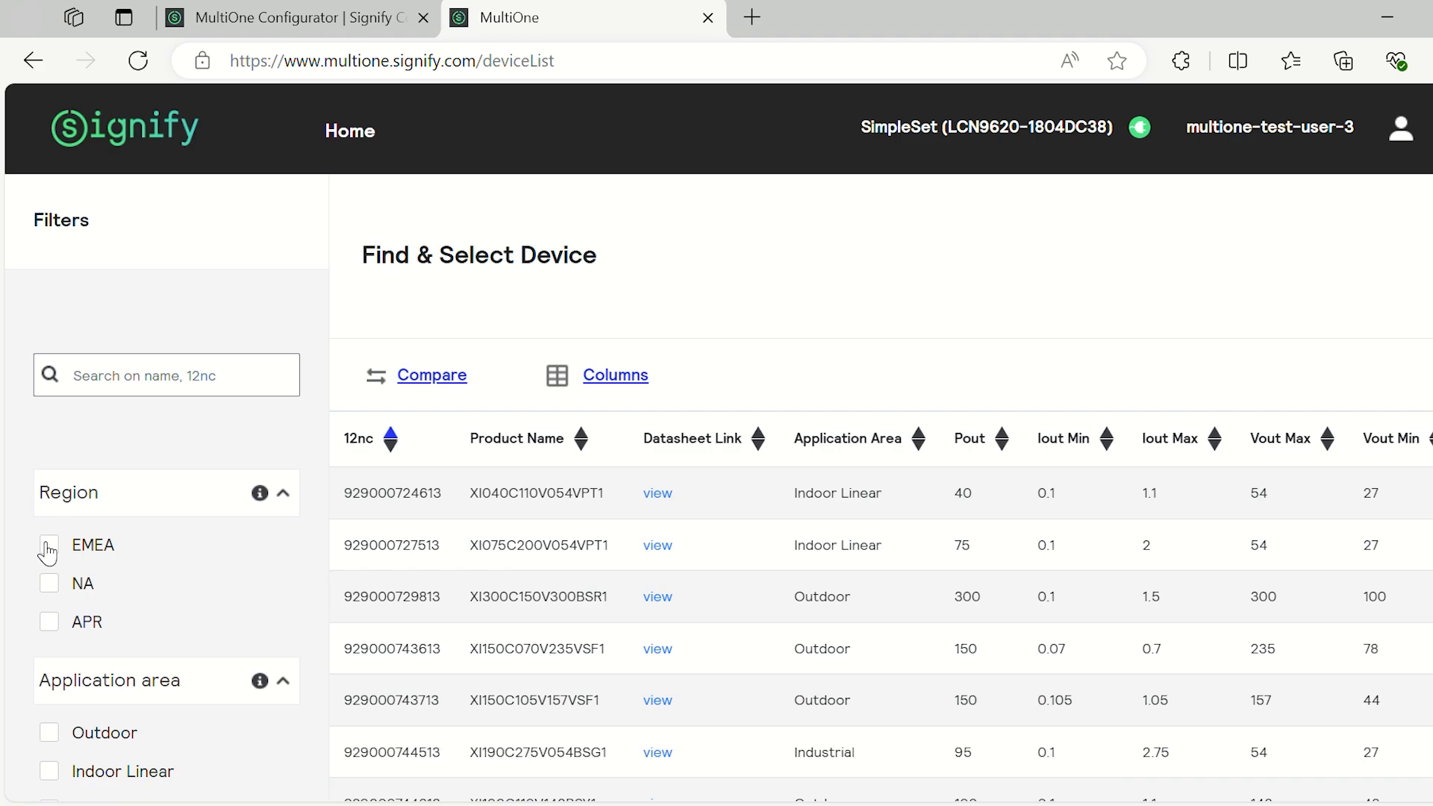
{"action": "left_click", "coordinate": [48, 544]}
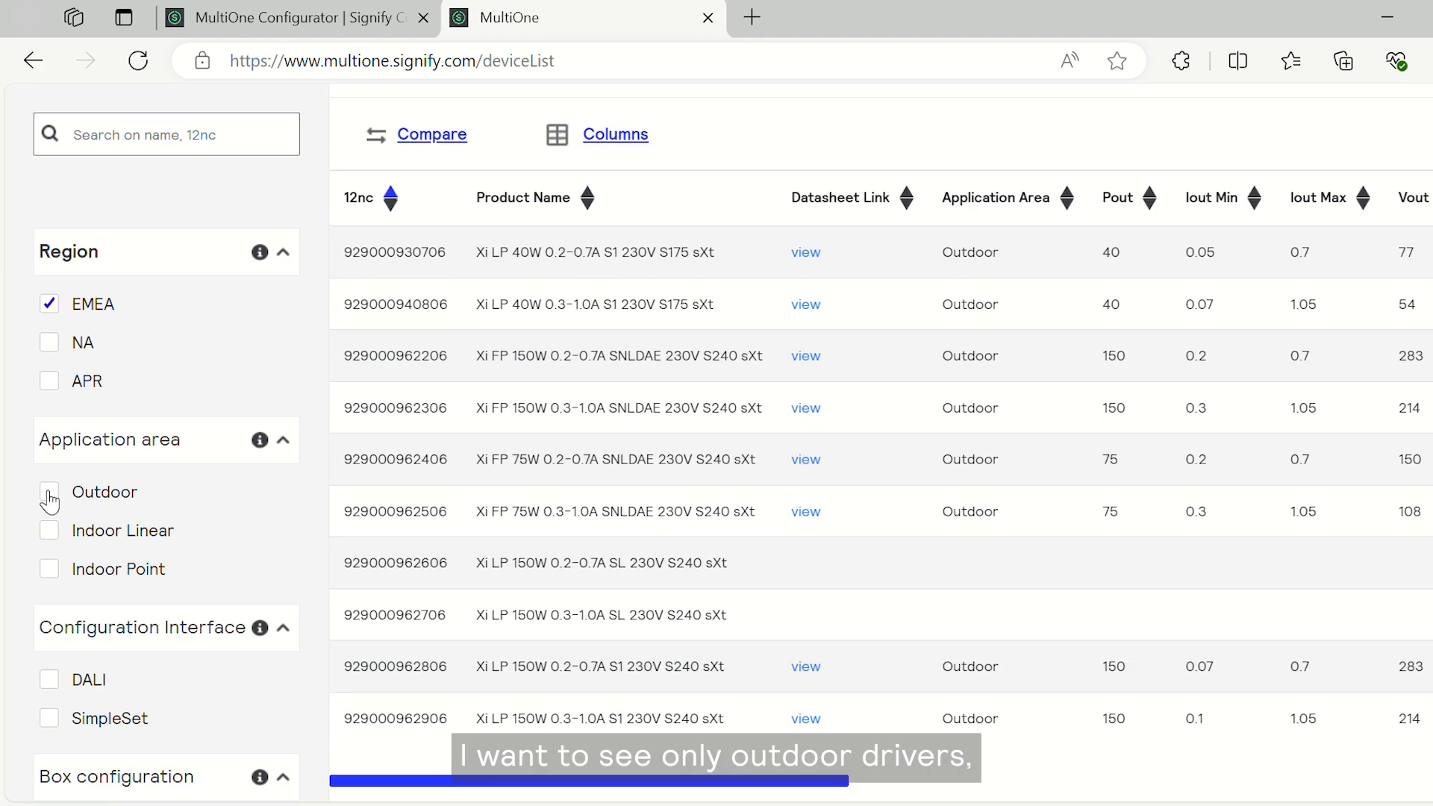
{"action": "left_click", "coordinate": [48, 491]}
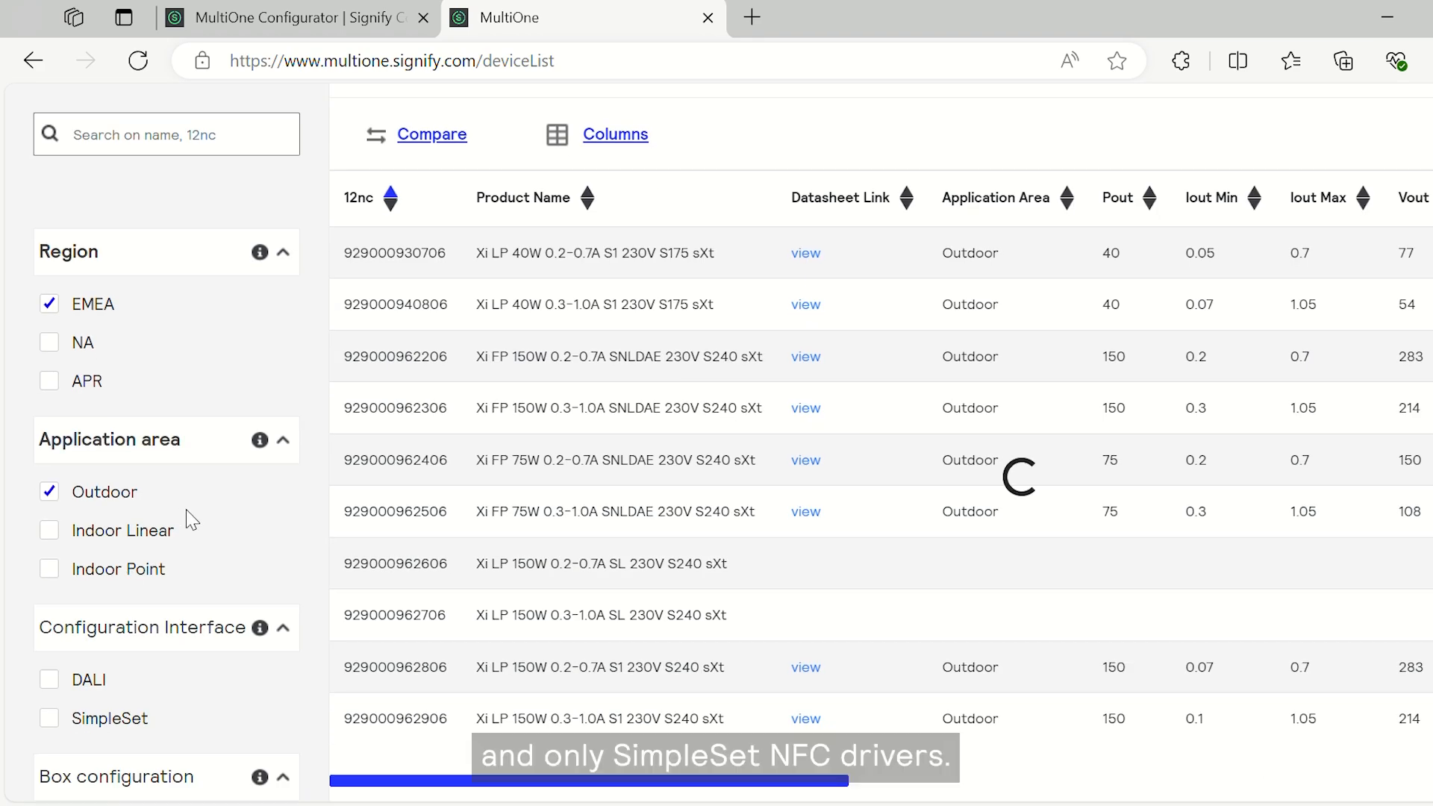
{"action": "scroll", "scroll_direction": "down", "scroll_amount": 3}
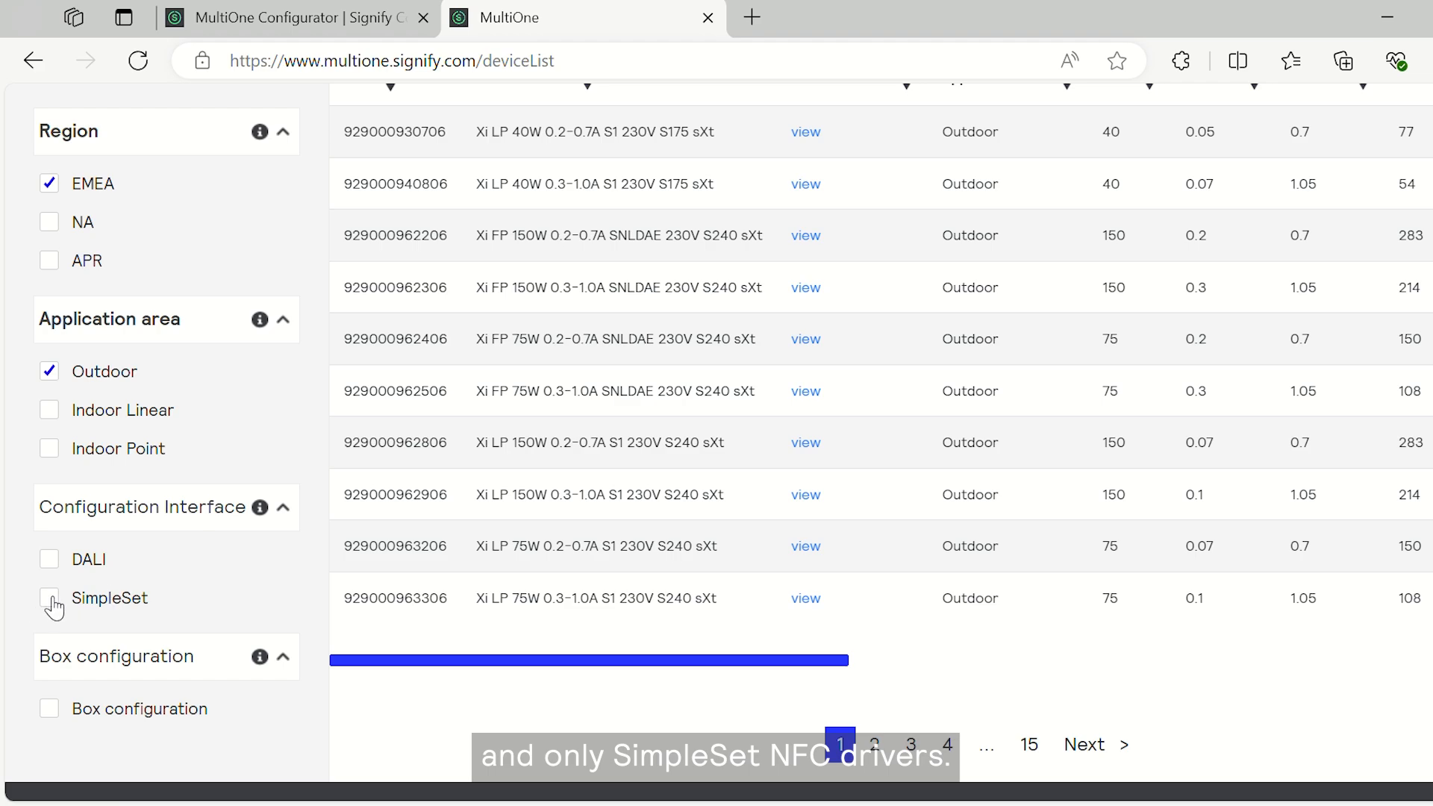
{"action": "left_click", "coordinate": [48, 597]}
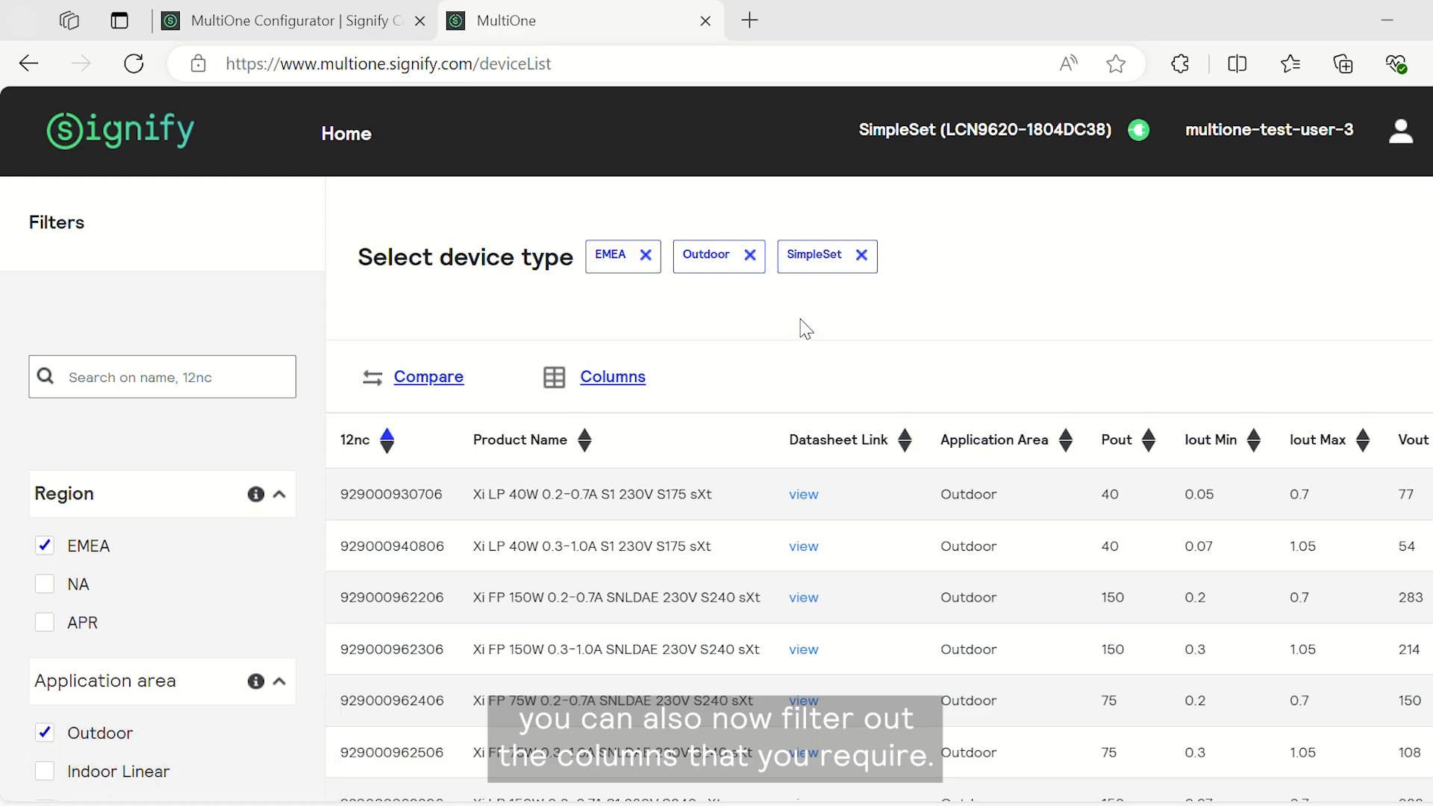
{"action": "mouse_move", "coordinate": [687, 382]}
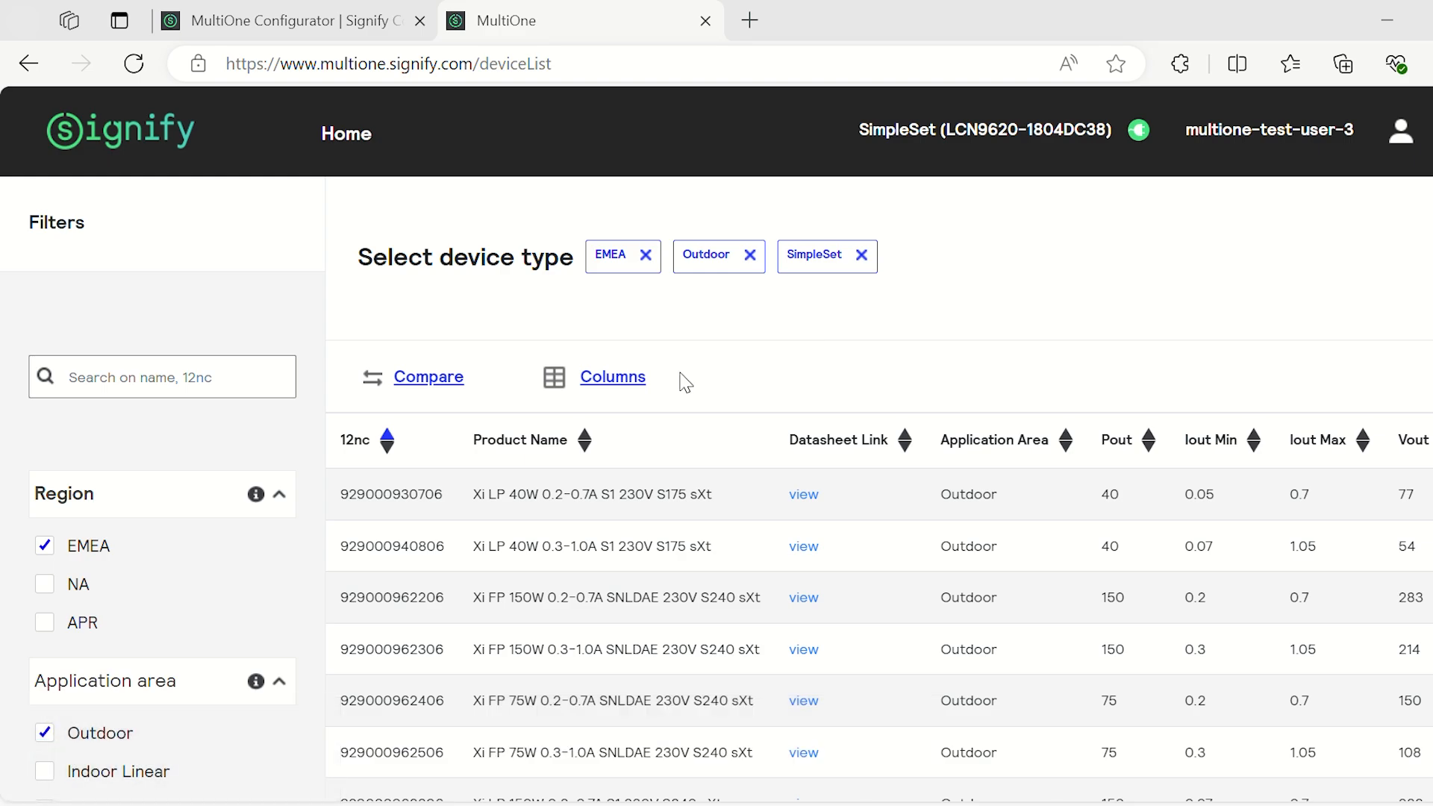
Hide Application Area, Configuration Interface, Dimming Features, Efficiency Full Load and Isolation columns
{"action": "left_click", "coordinate": [612, 376]}
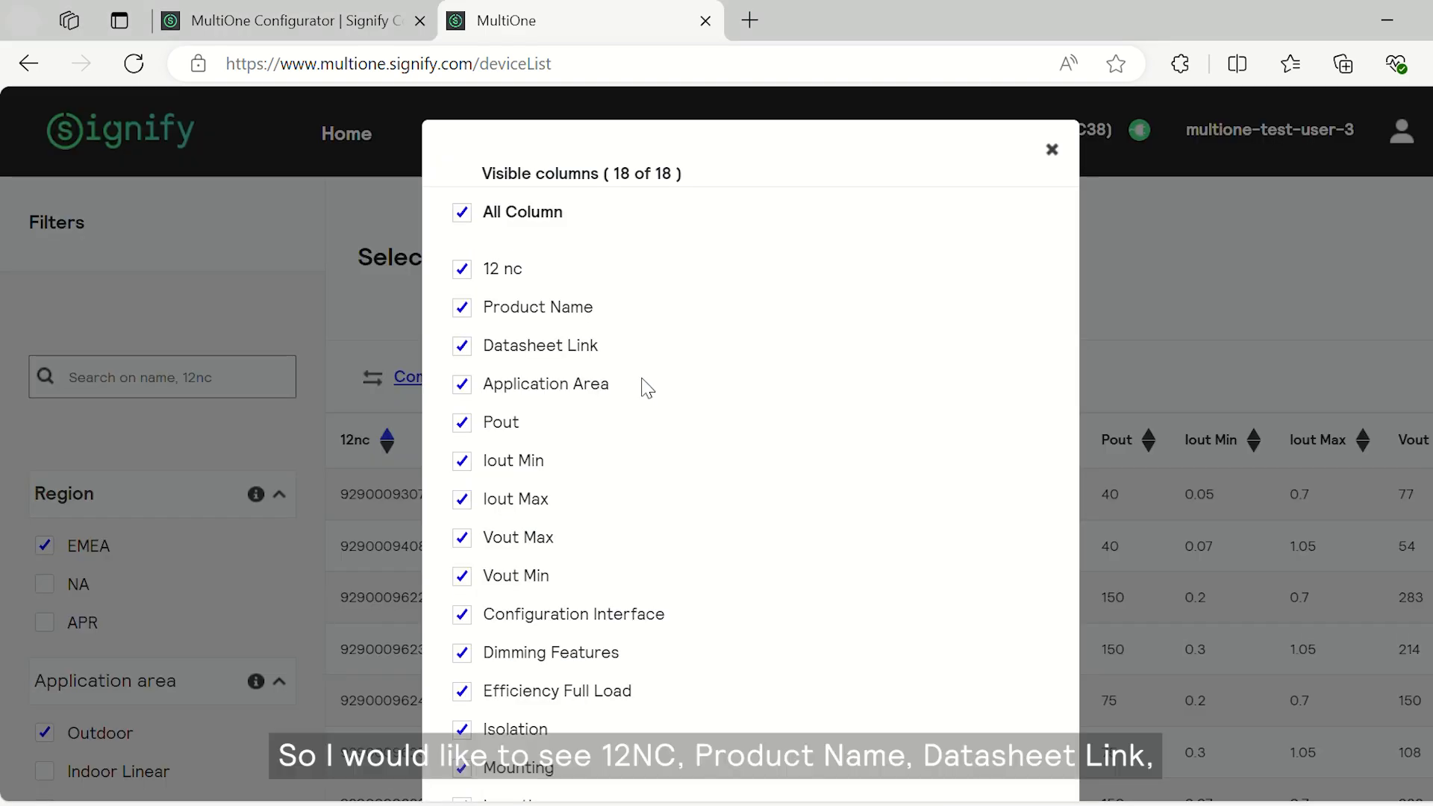
{"action": "mouse_move", "coordinate": [506, 288]}
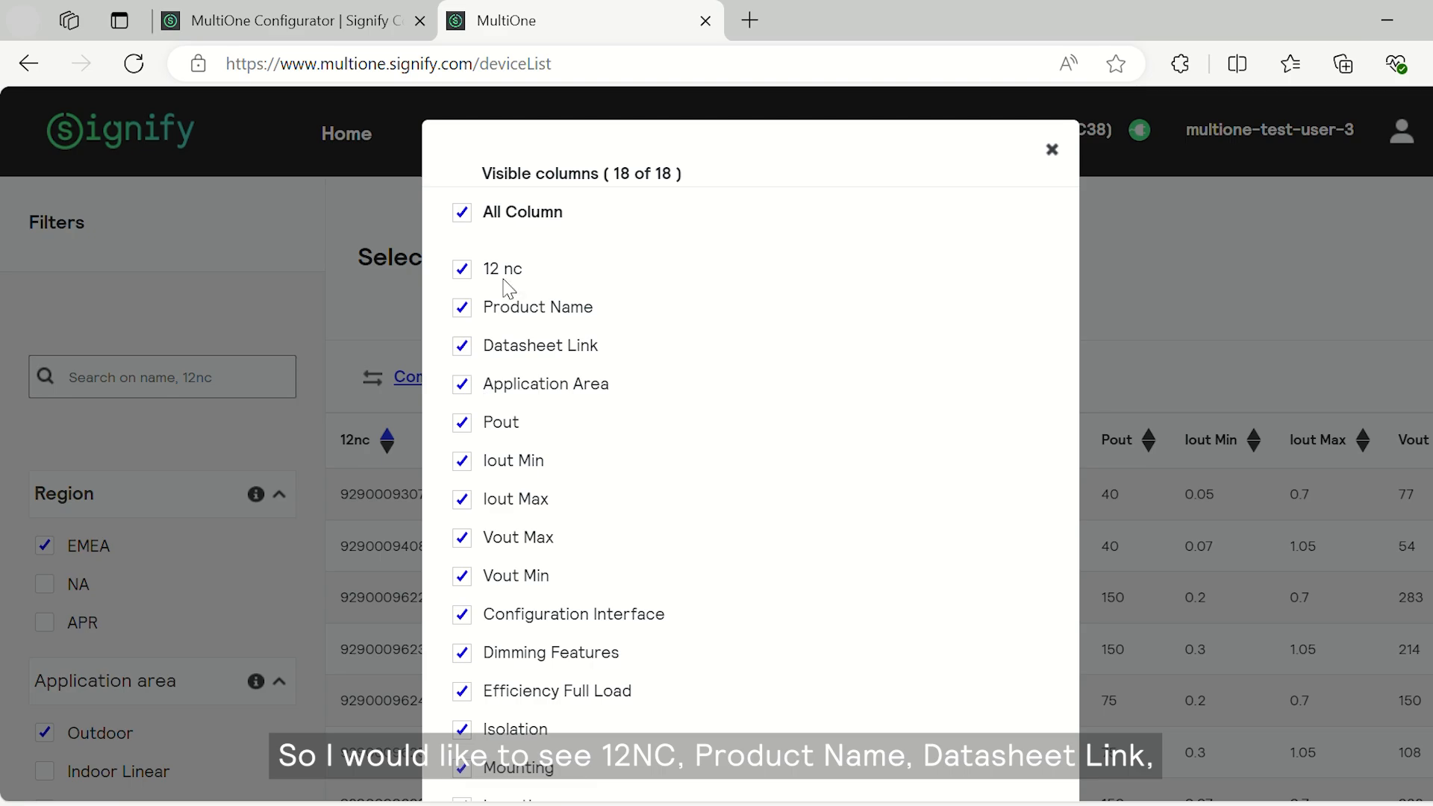
{"action": "mouse_move", "coordinate": [478, 453]}
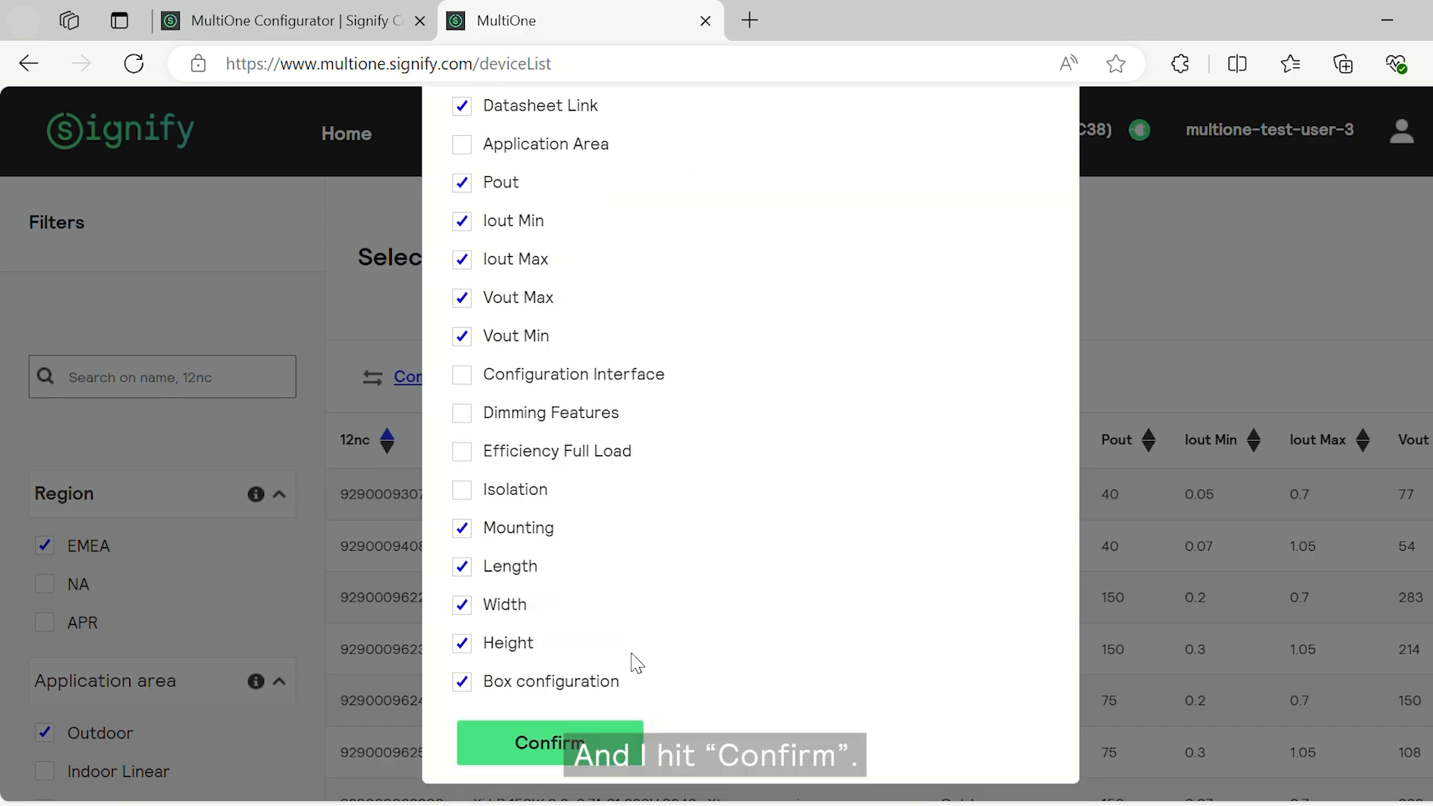
{"action": "left_click", "coordinate": [549, 741]}
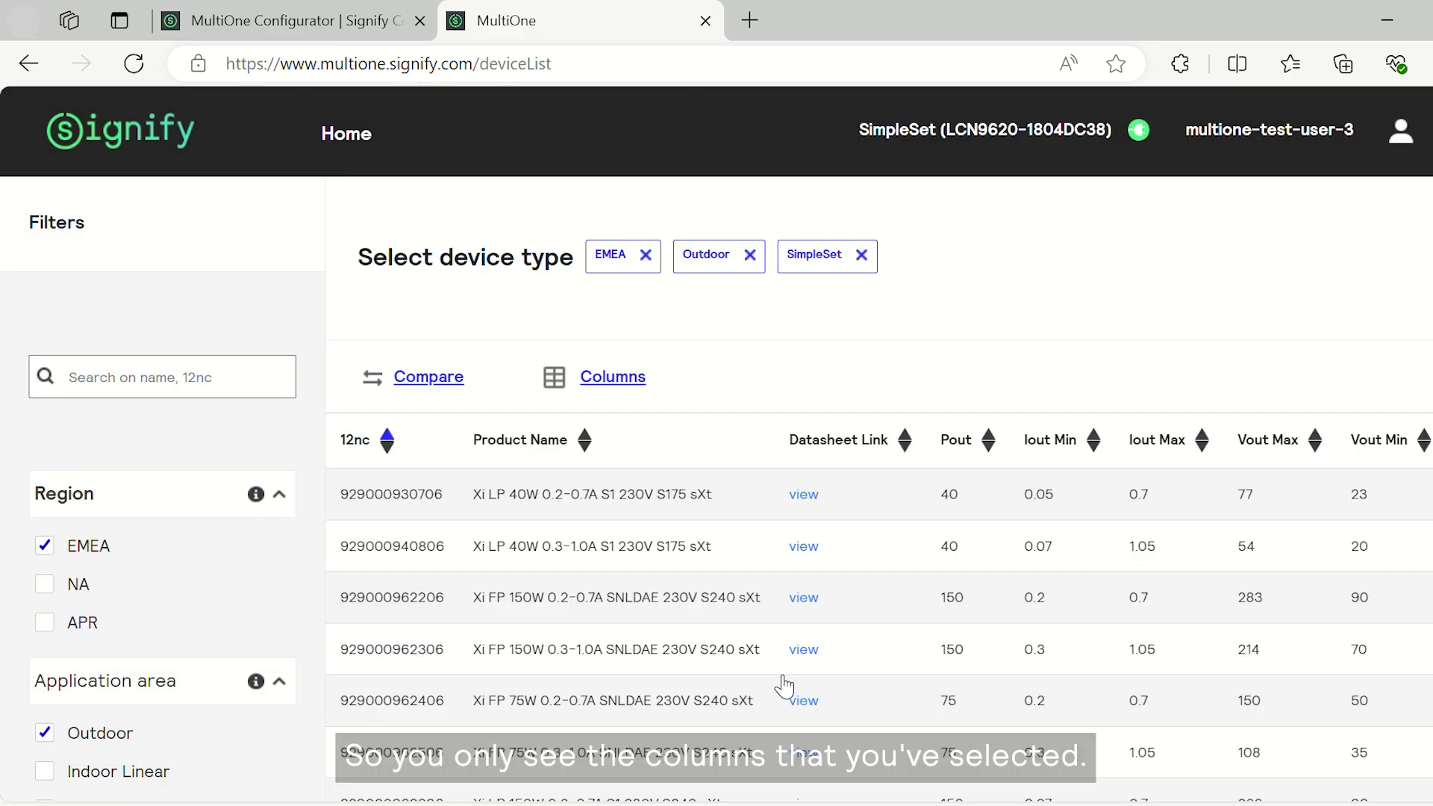
{"action": "mouse_move", "coordinate": [696, 606]}
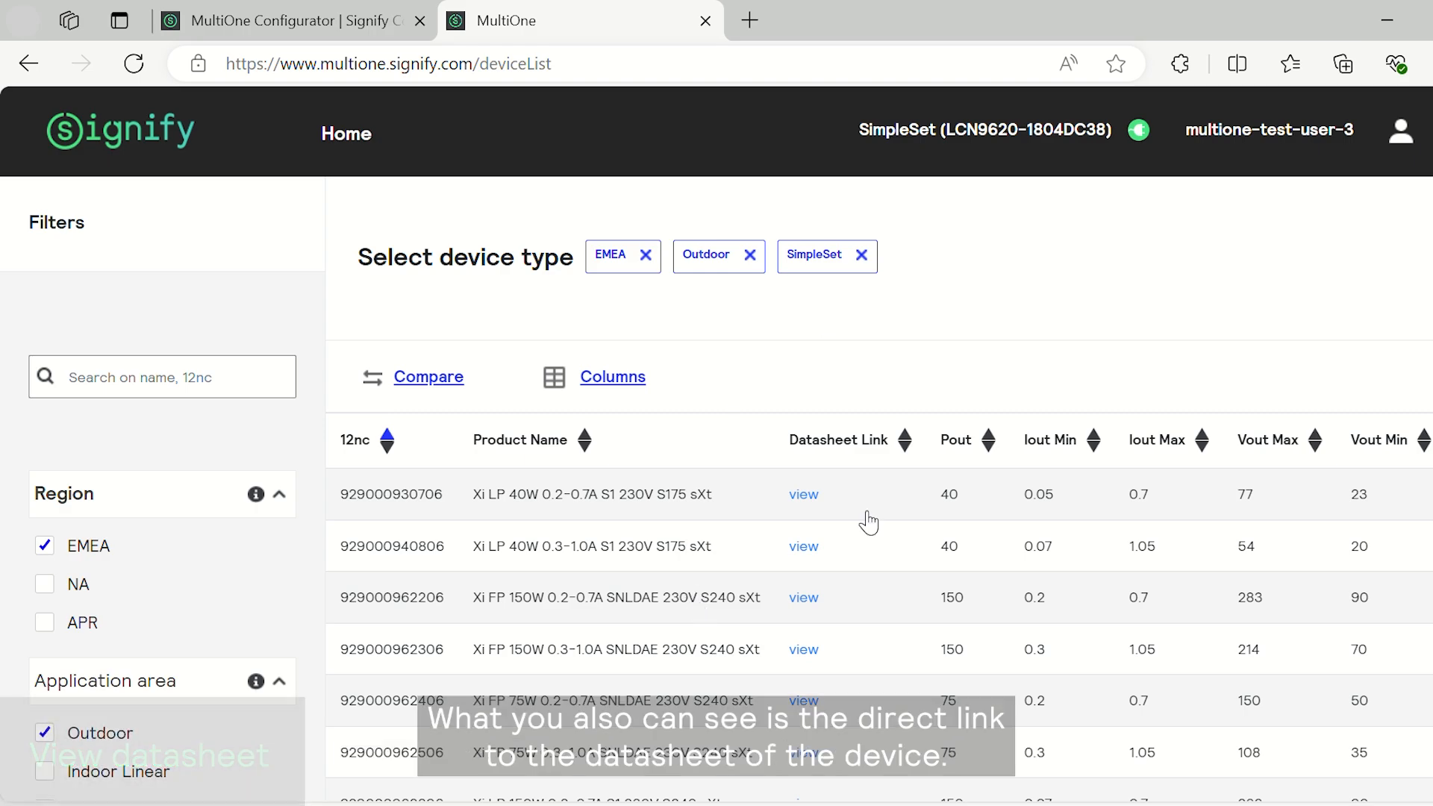
{"action": "mouse_move", "coordinate": [845, 509]}
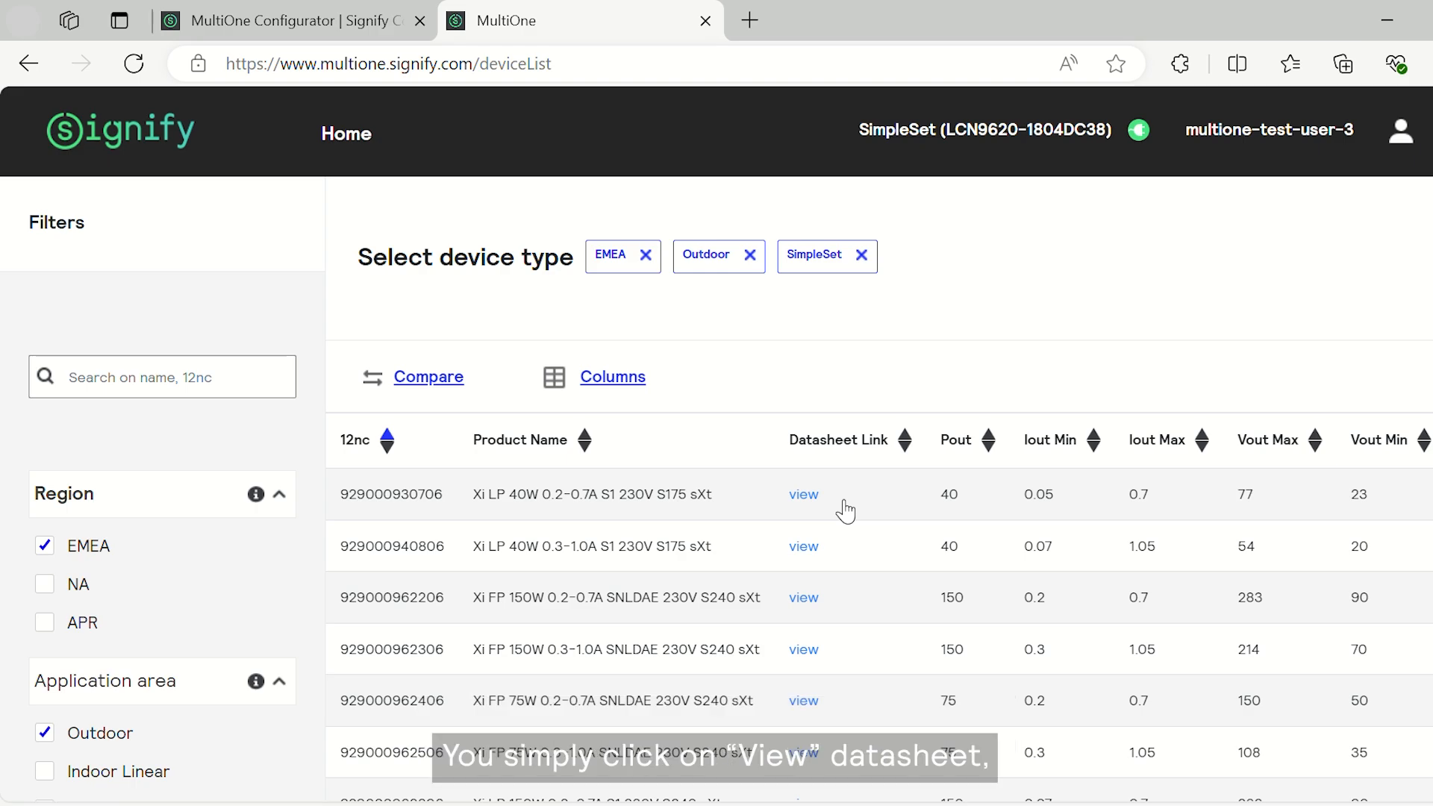
{"action": "mouse_move", "coordinate": [802, 494]}
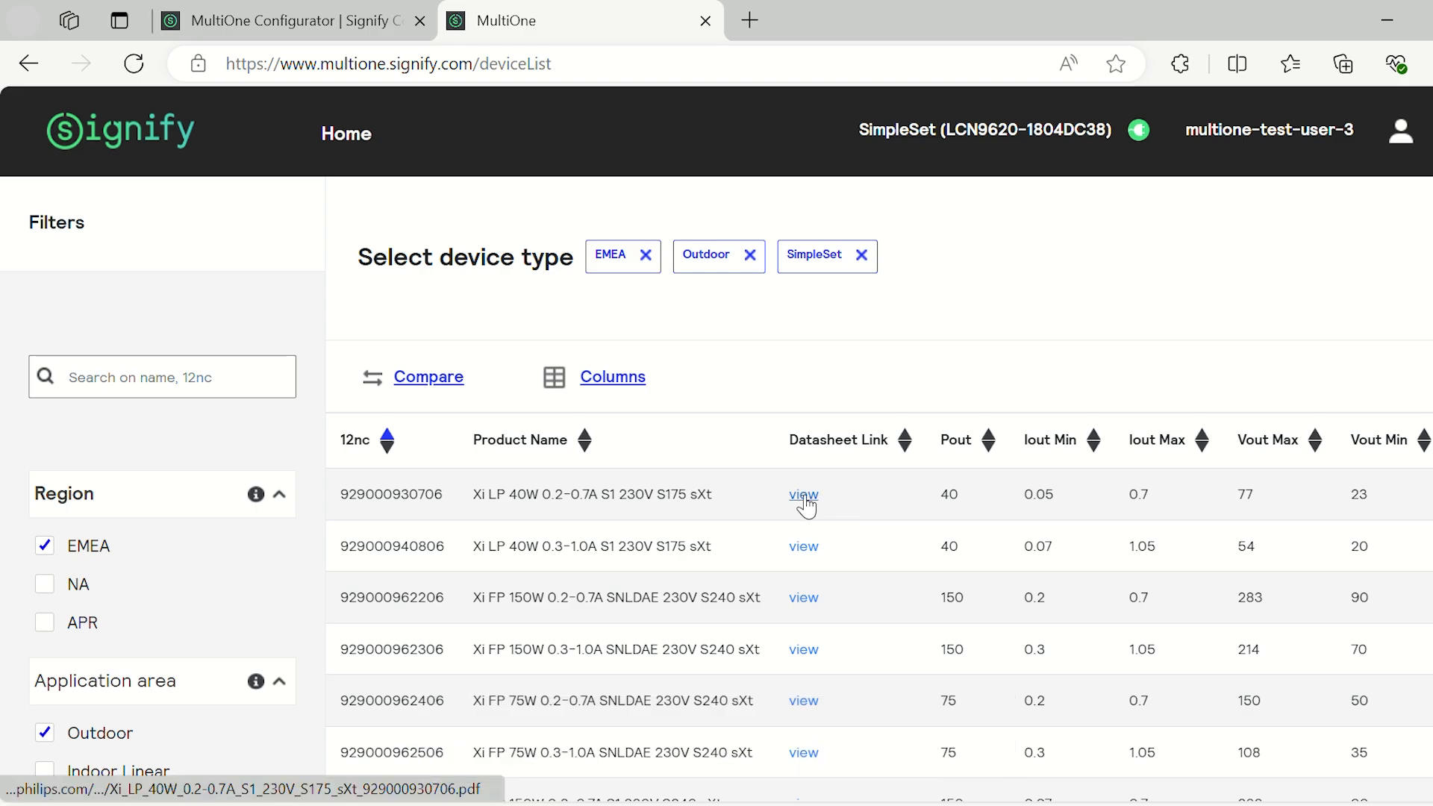
View the Xi LP 40W datasheet and start a comparison with the first device selected
{"action": "left_click", "coordinate": [802, 494]}
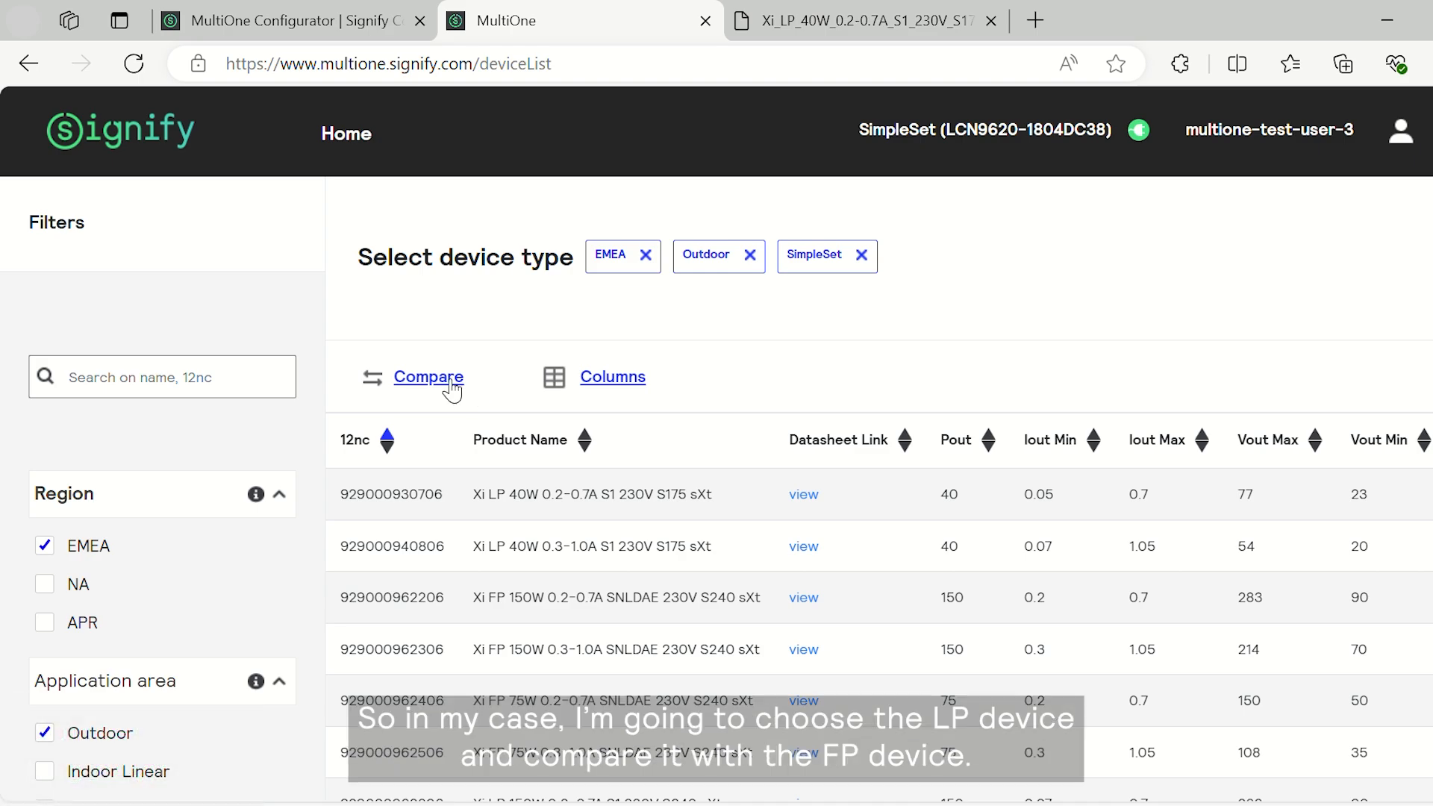
{"action": "left_click", "coordinate": [429, 376]}
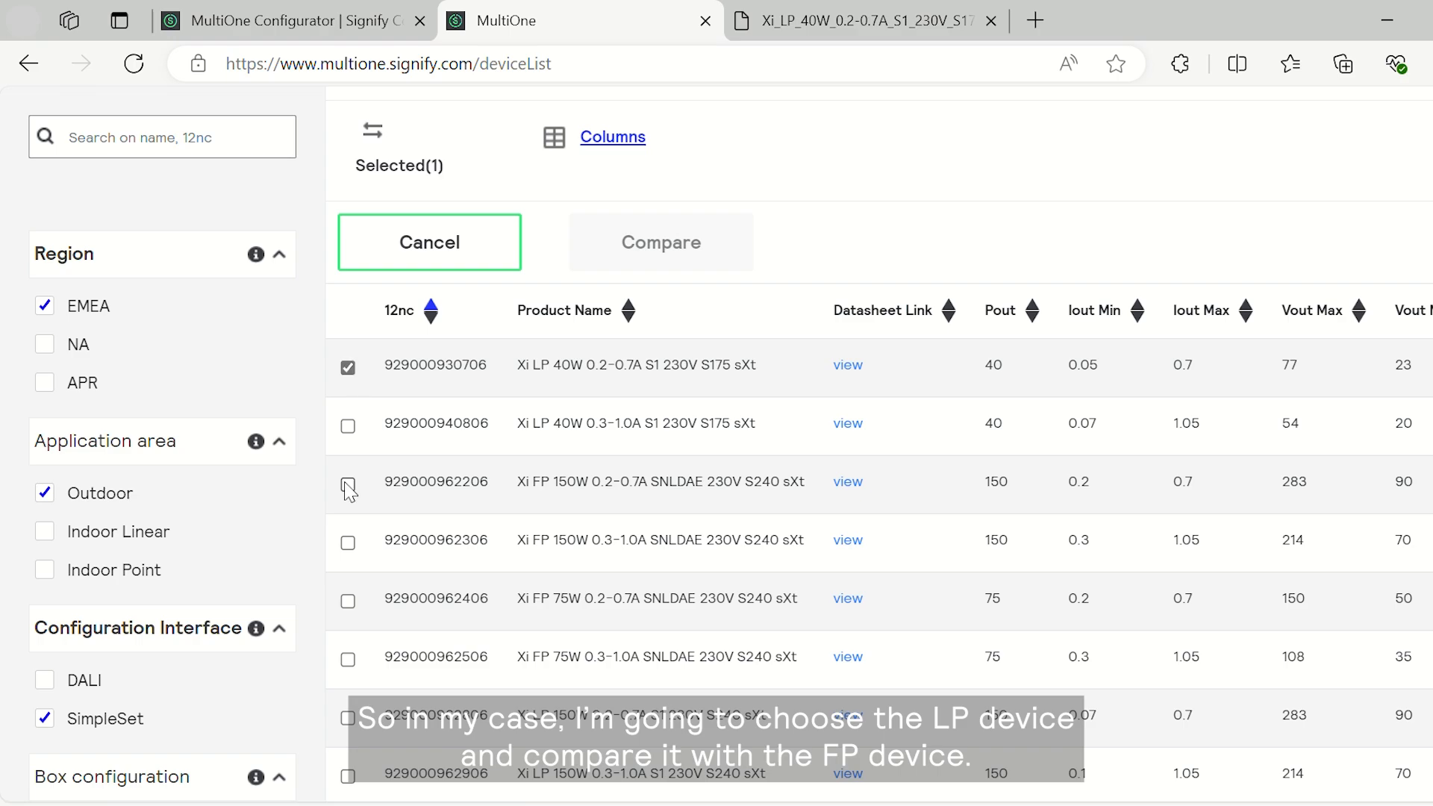
{"action": "left_click", "coordinate": [347, 486]}
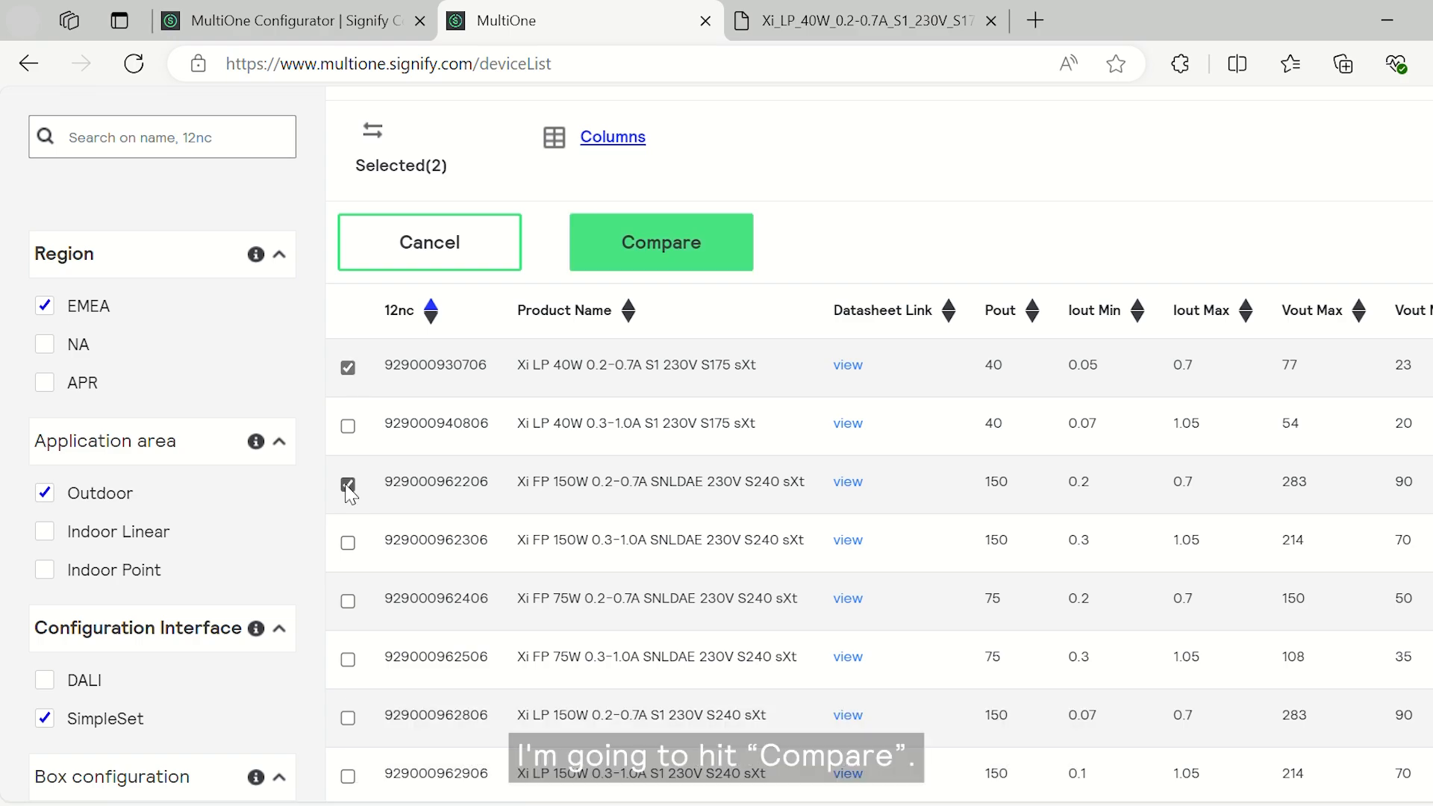
Compare the Xi LP 40W and Xi FP 150W 0.2-0.7A drivers side by side
{"action": "left_click", "coordinate": [659, 242]}
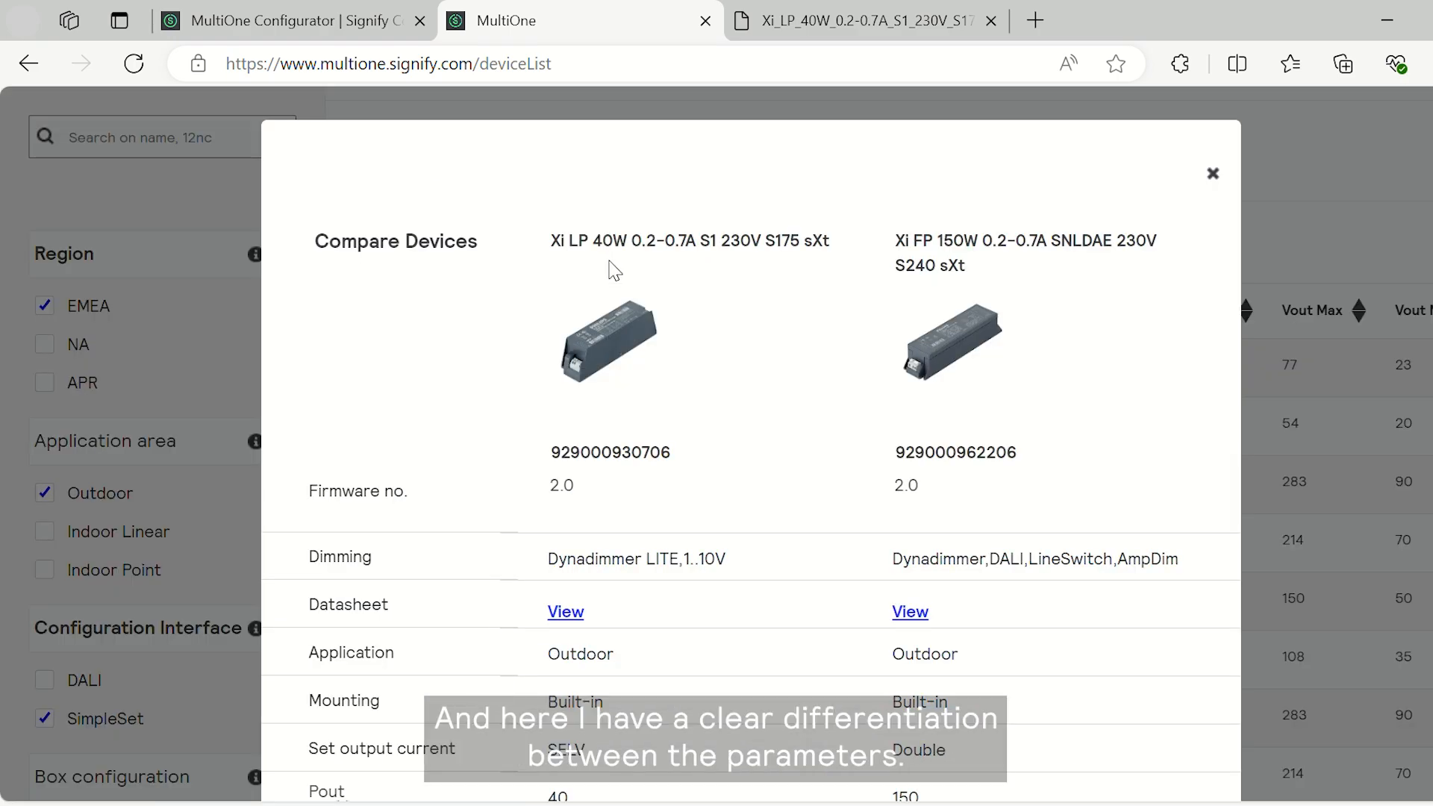
{"action": "scroll", "scroll_direction": "down", "scroll_amount": 3}
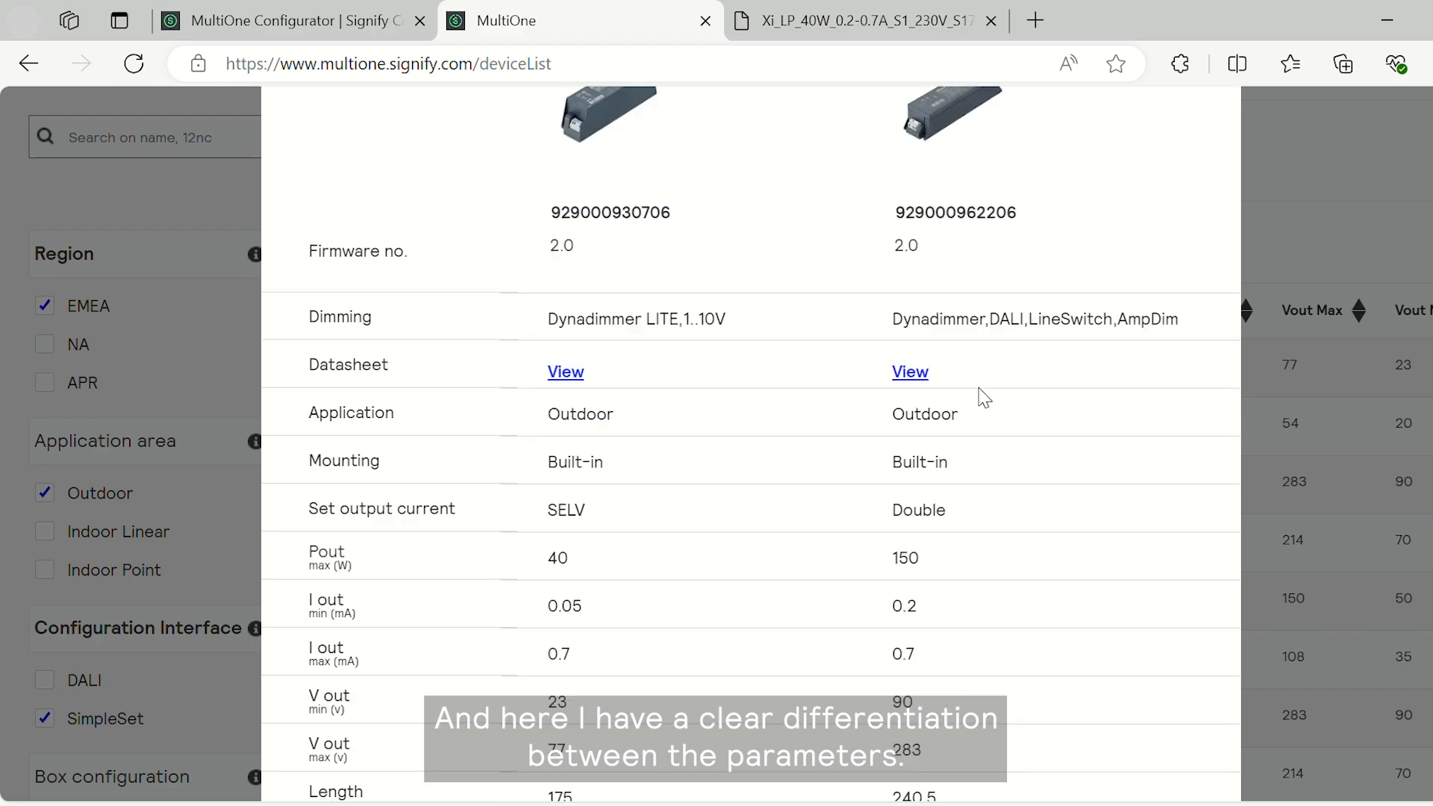
{"action": "mouse_move", "coordinate": [960, 637]}
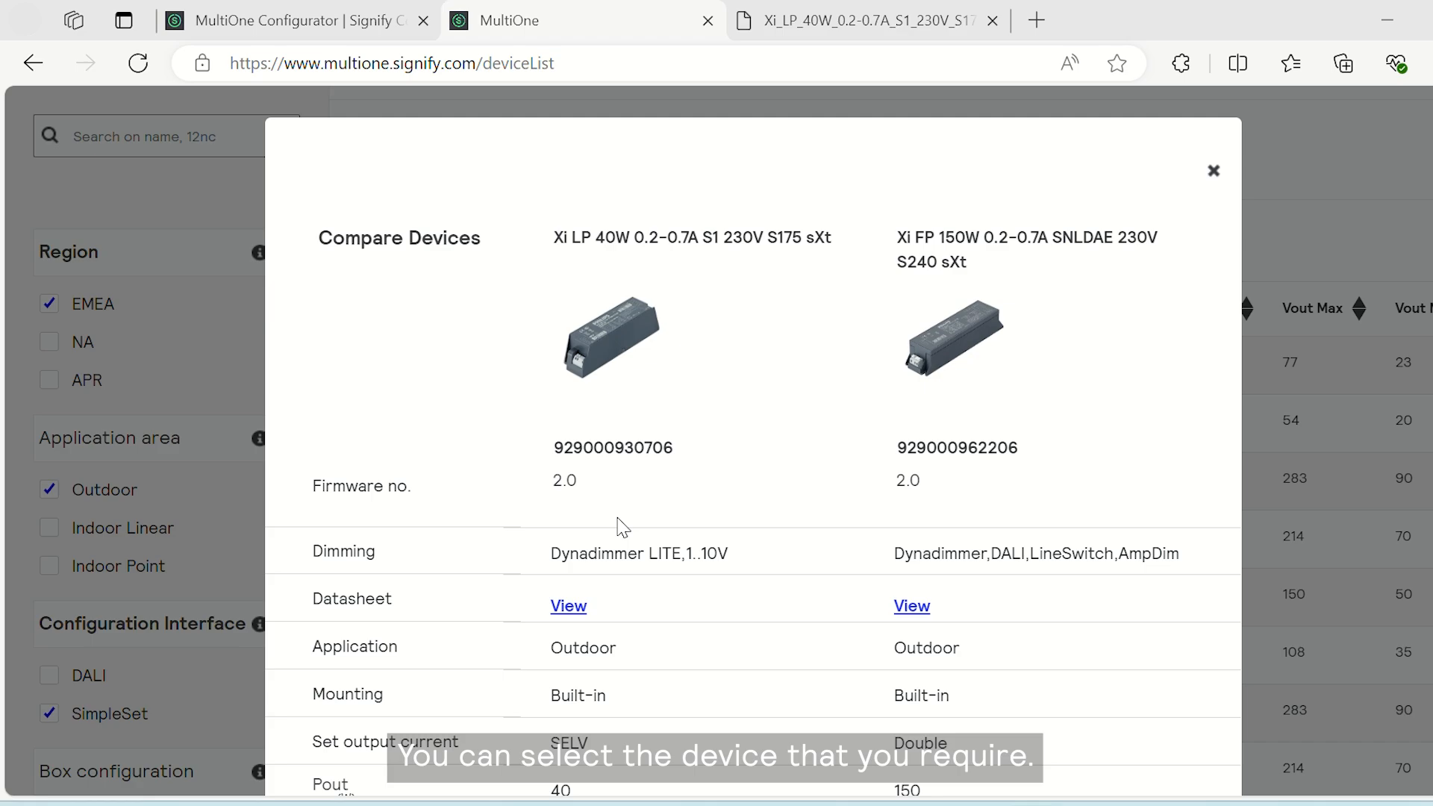
{"action": "scroll", "scroll_direction": "down", "scroll_amount": 3}
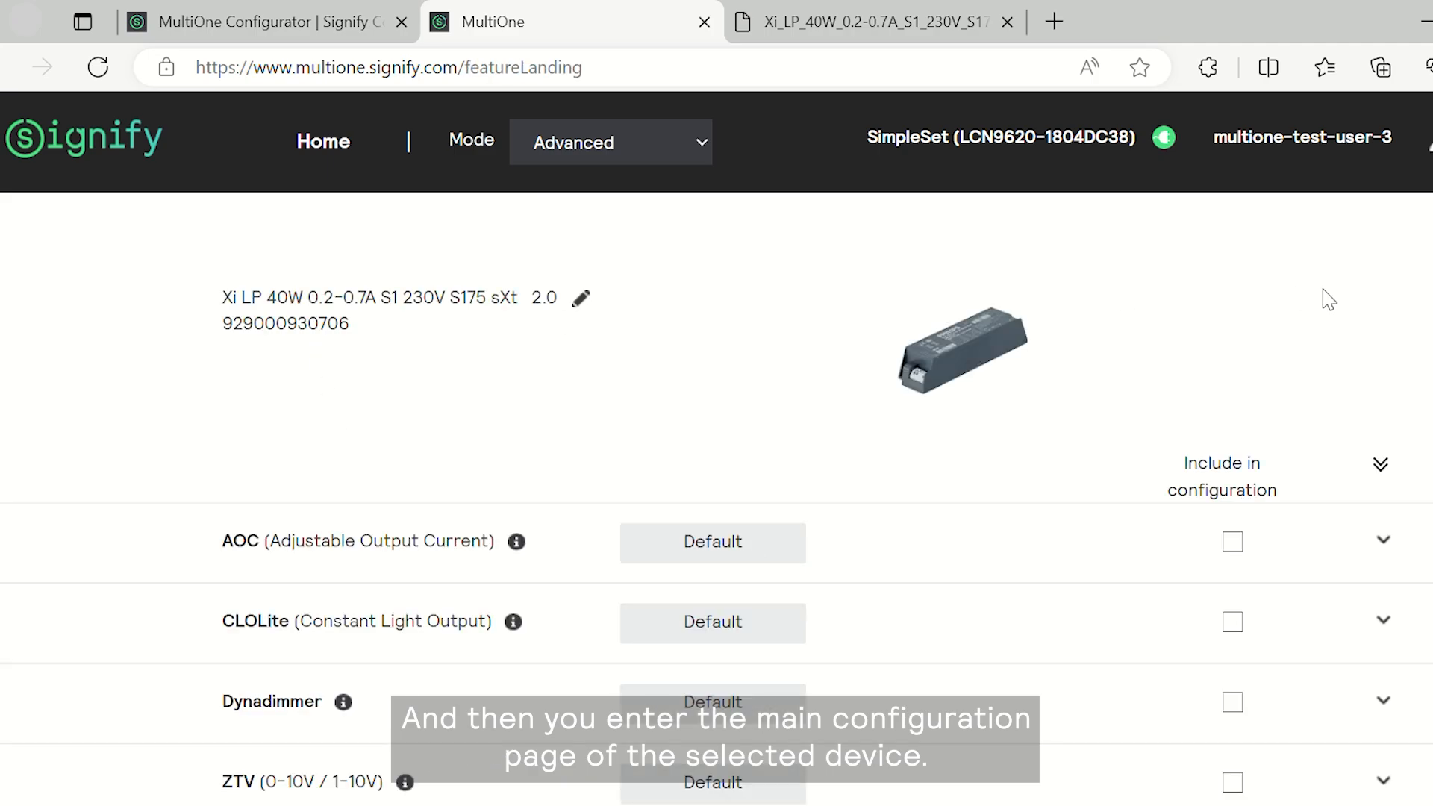
{"action": "mouse_move", "coordinate": [410, 463]}
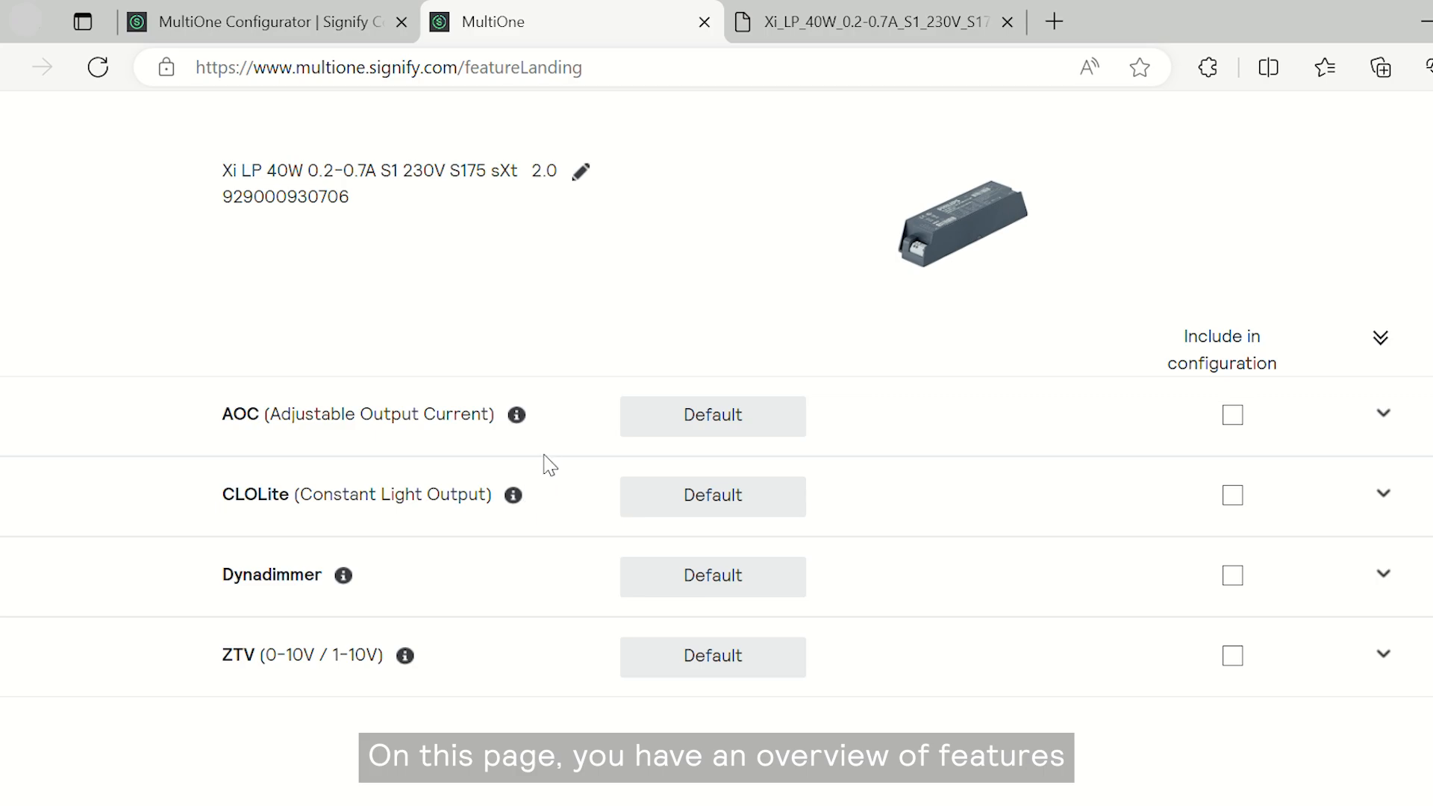
Expand the AOC row and include Adjustable Output Current in the configuration
{"action": "left_click", "coordinate": [1382, 415]}
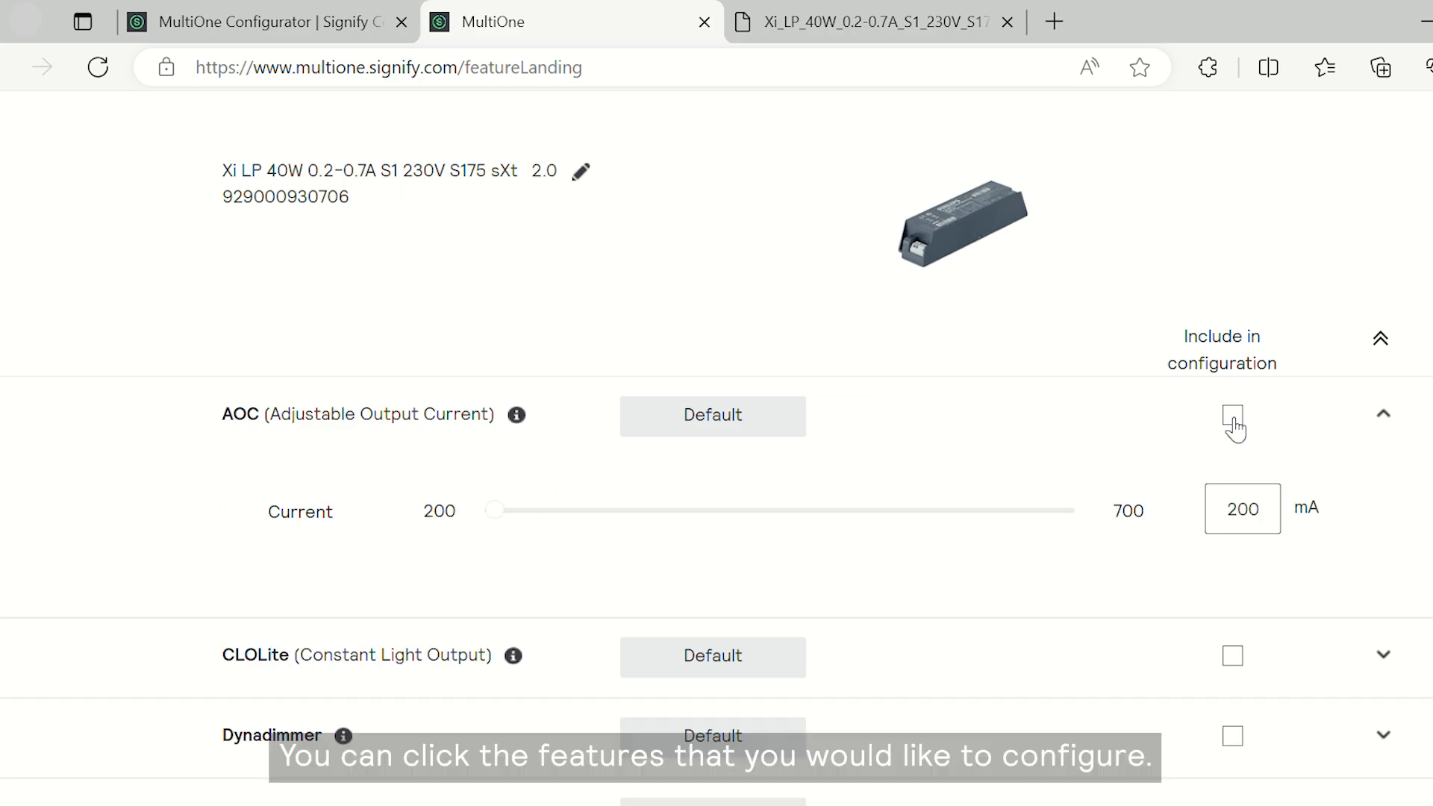
{"action": "left_click", "coordinate": [1232, 415]}
{"action": "type", "text": "600"}
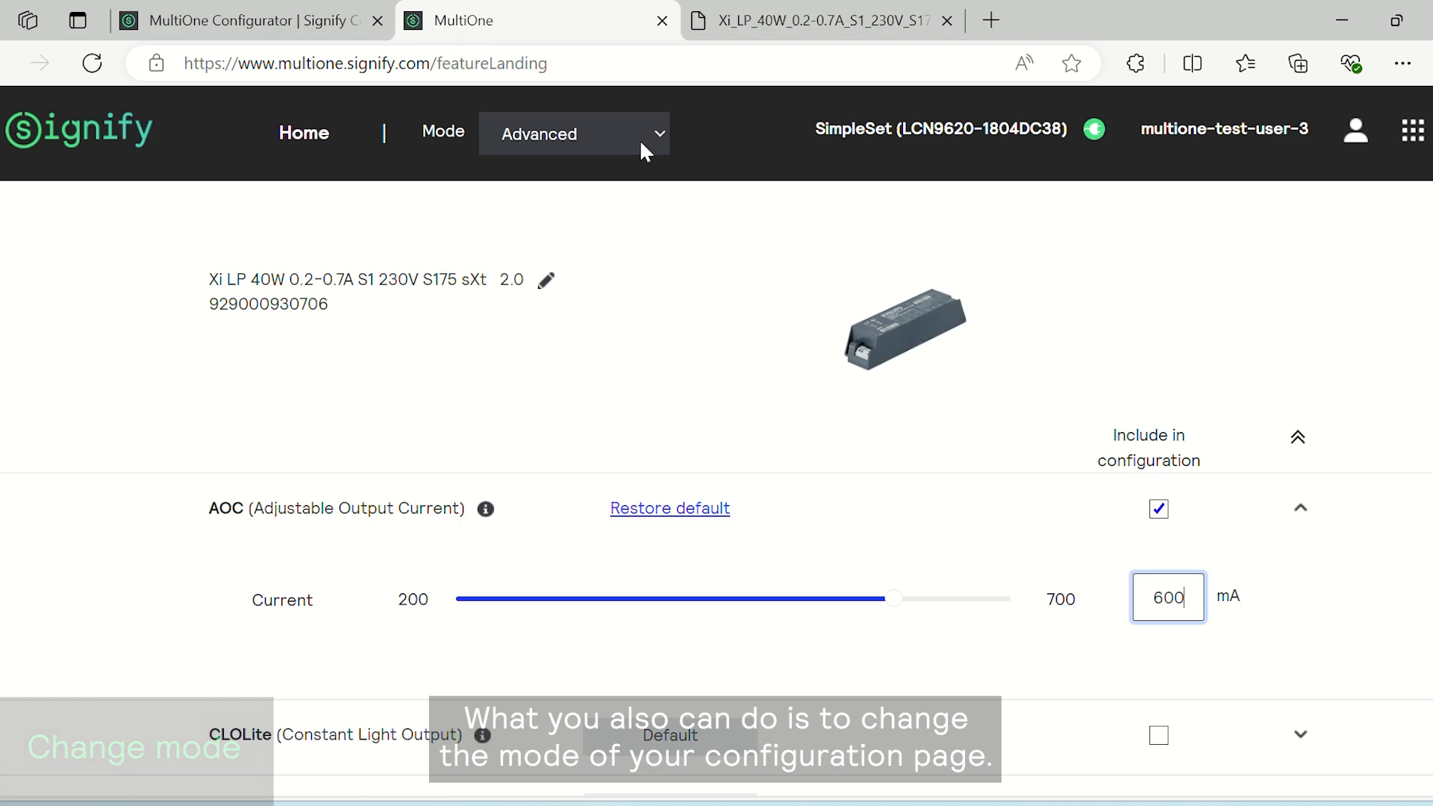
Switch the page to Standard mode and enter 500 mA for the AOC current
{"action": "left_click", "coordinate": [573, 133]}
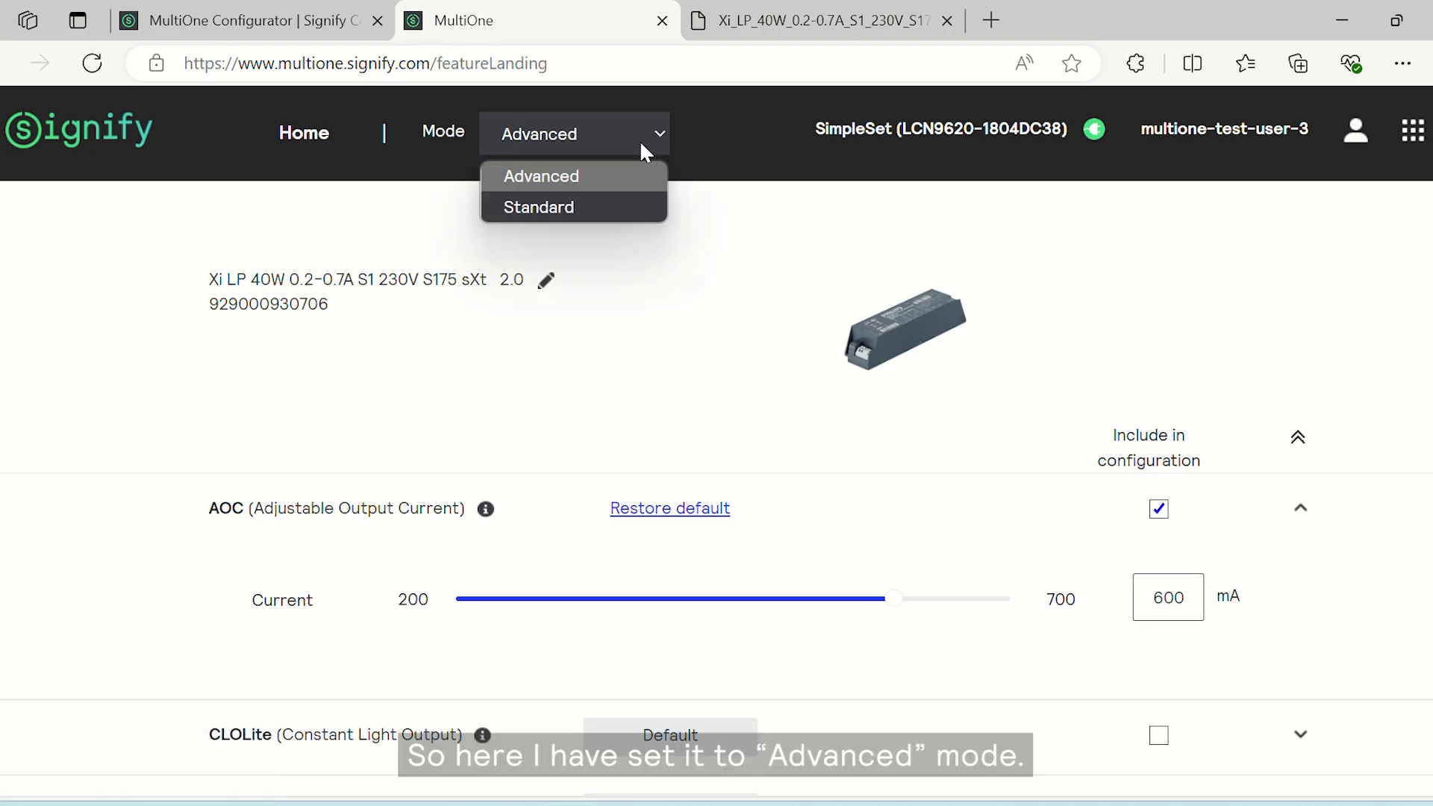
{"action": "mouse_move", "coordinate": [645, 180]}
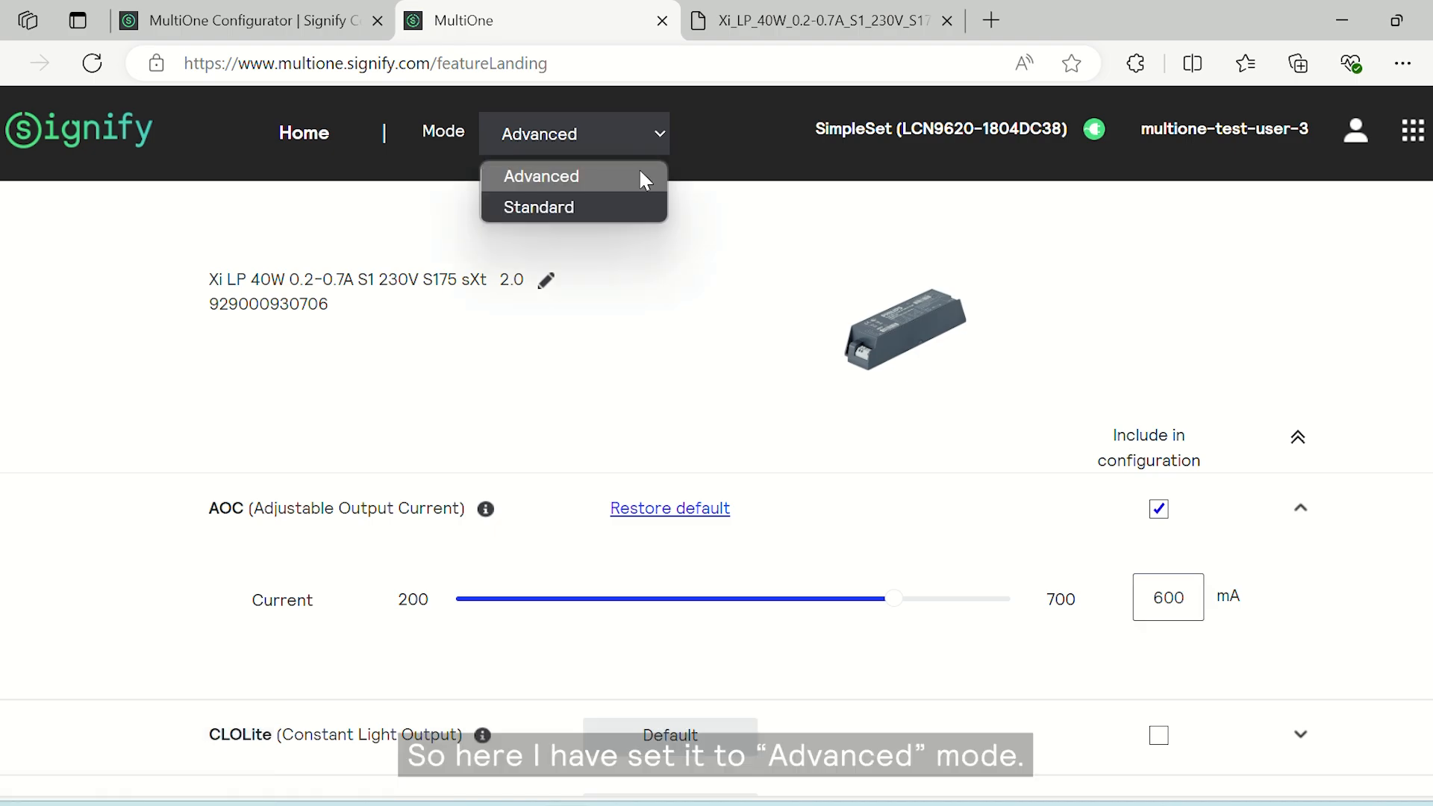
{"action": "left_click", "coordinate": [538, 206]}
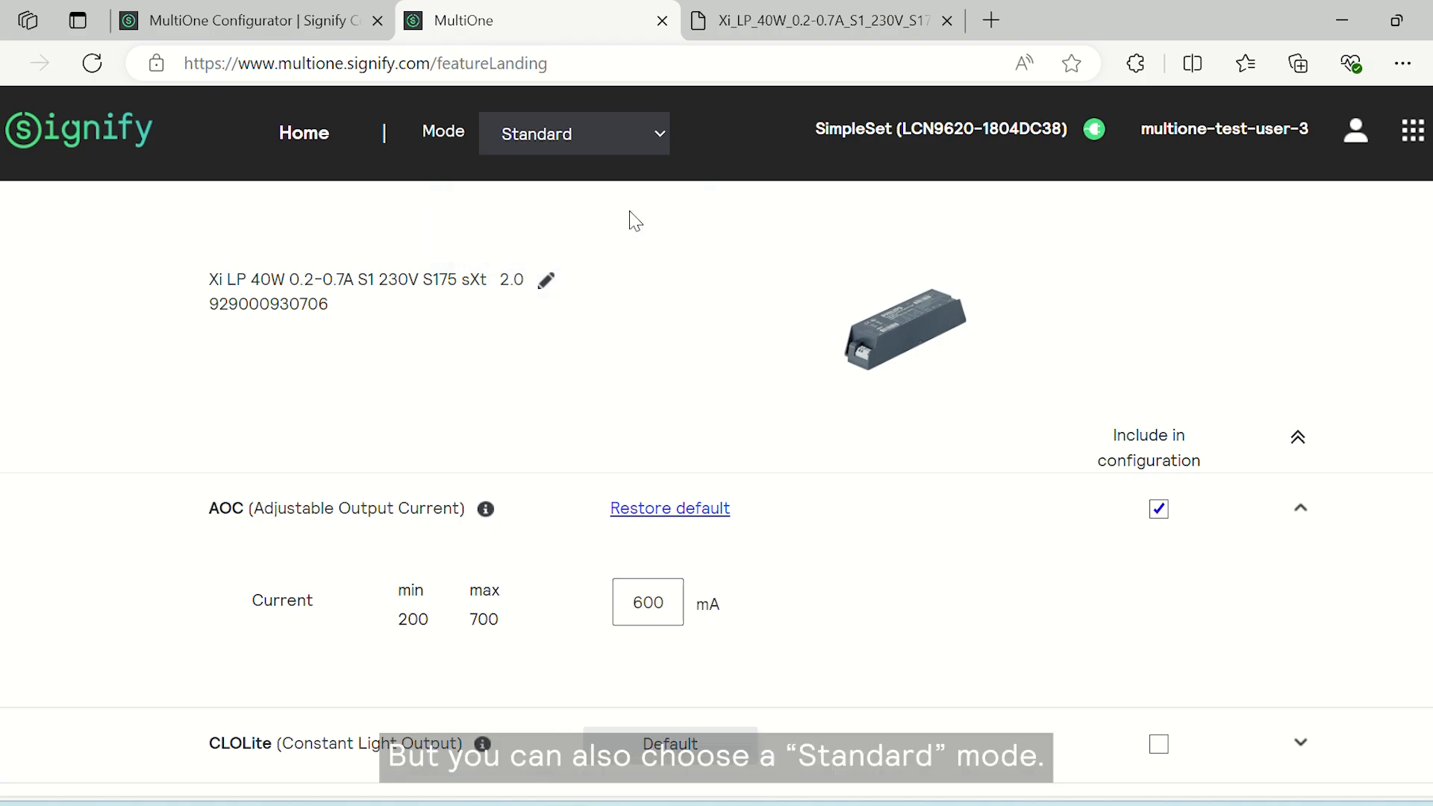
{"action": "mouse_move", "coordinate": [827, 464]}
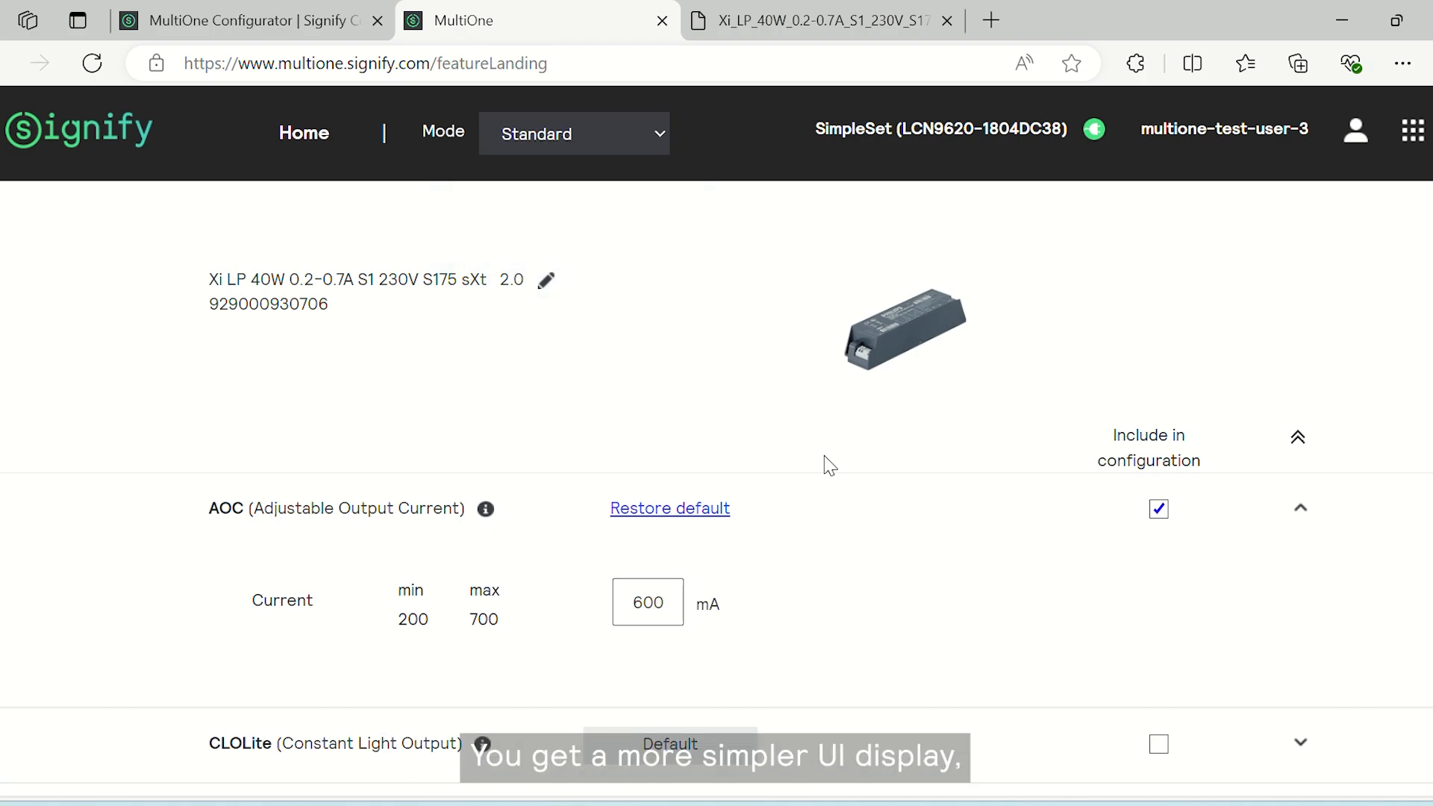
{"action": "left_click", "coordinate": [646, 601]}
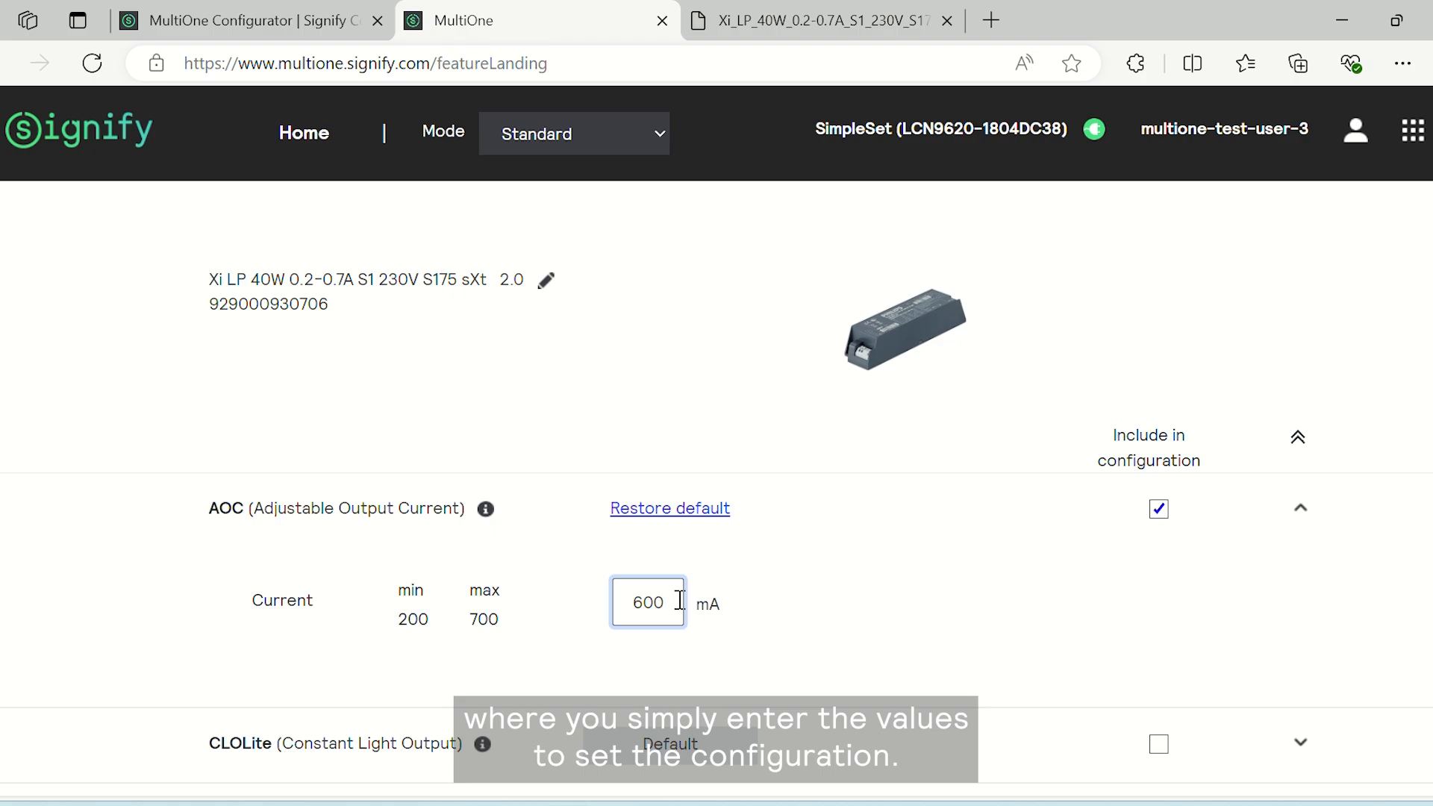
{"action": "type", "text": "50"}
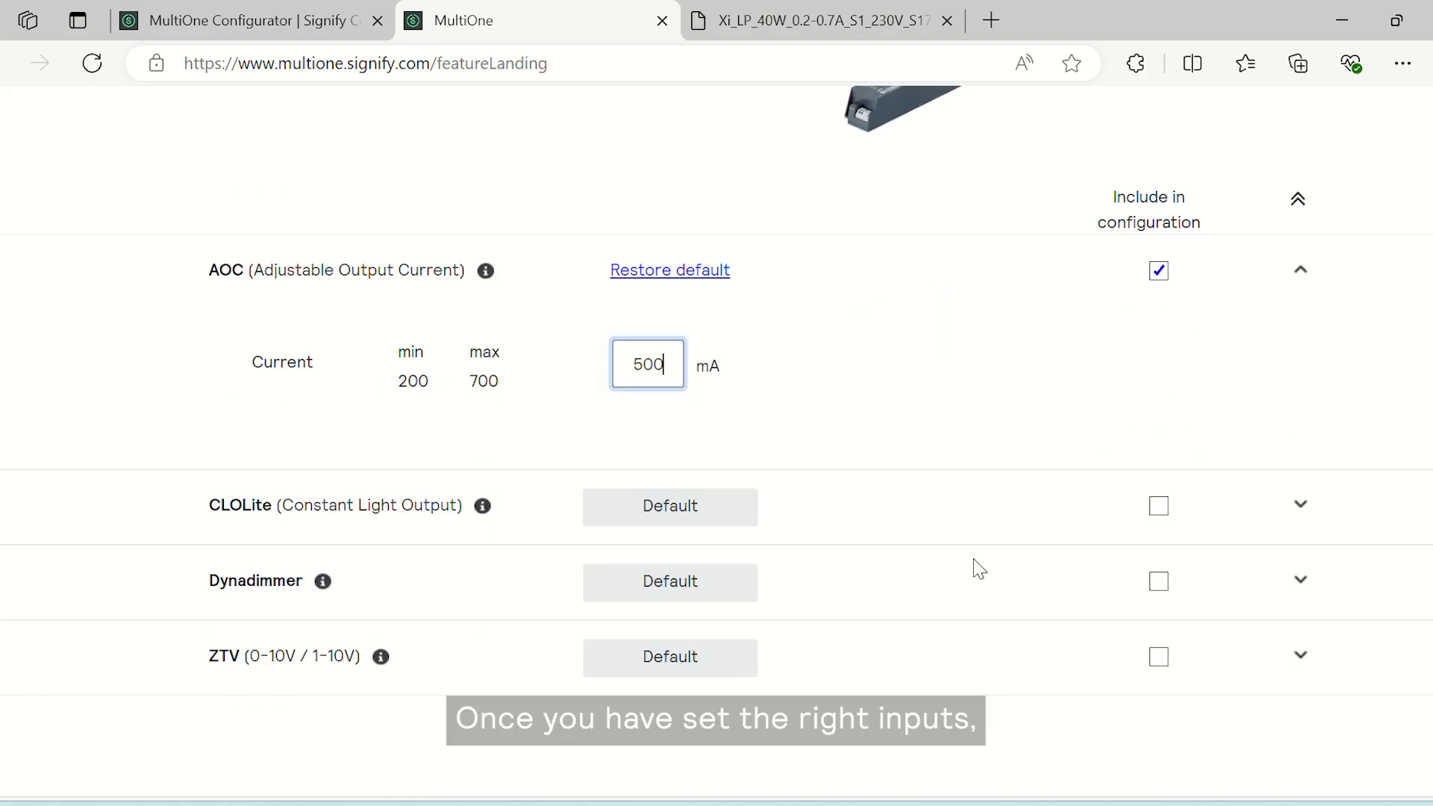
Configure the connected driver with the 500 mA AOC setting
{"action": "scroll", "scroll_direction": "down", "scroll_amount": 3}
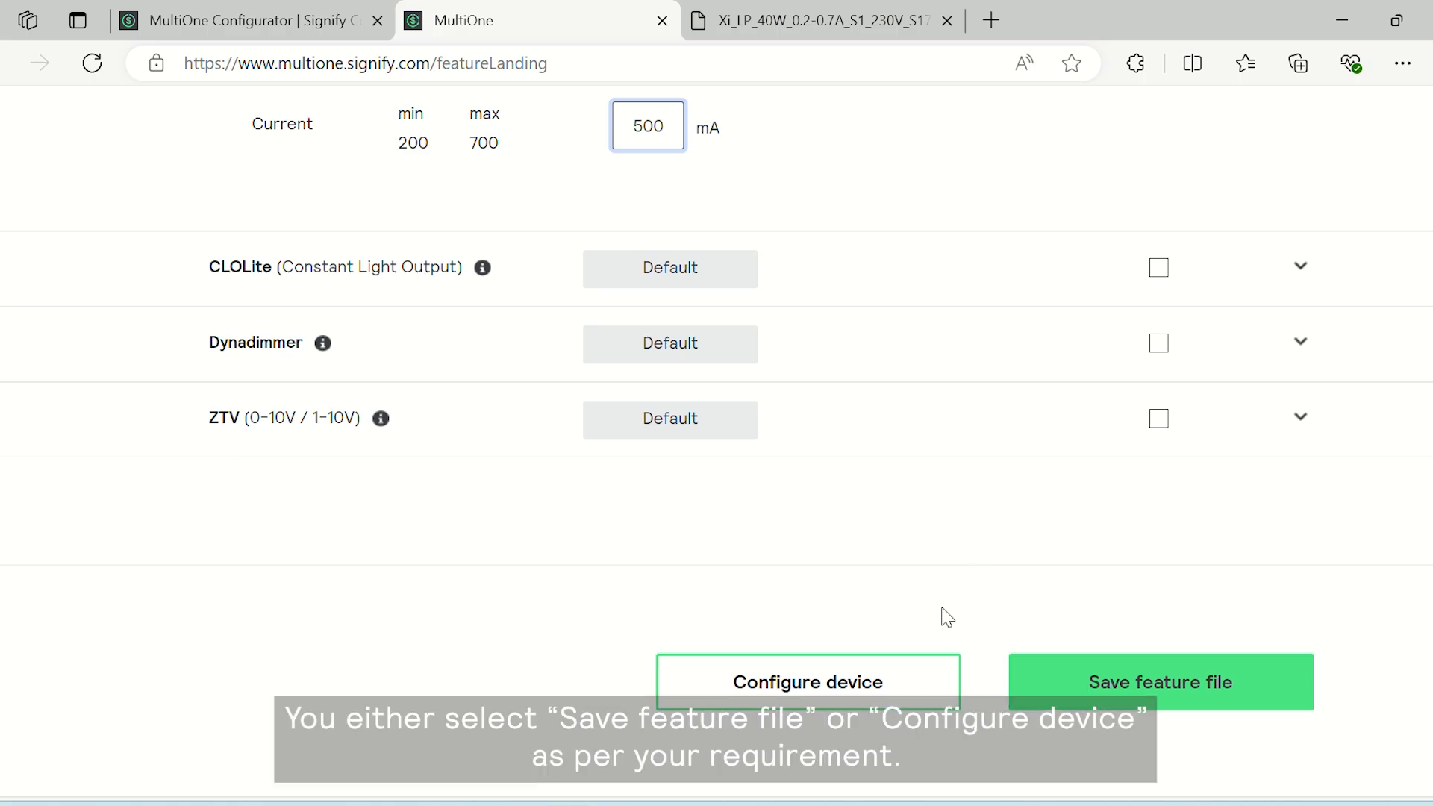
{"action": "mouse_move", "coordinate": [848, 688]}
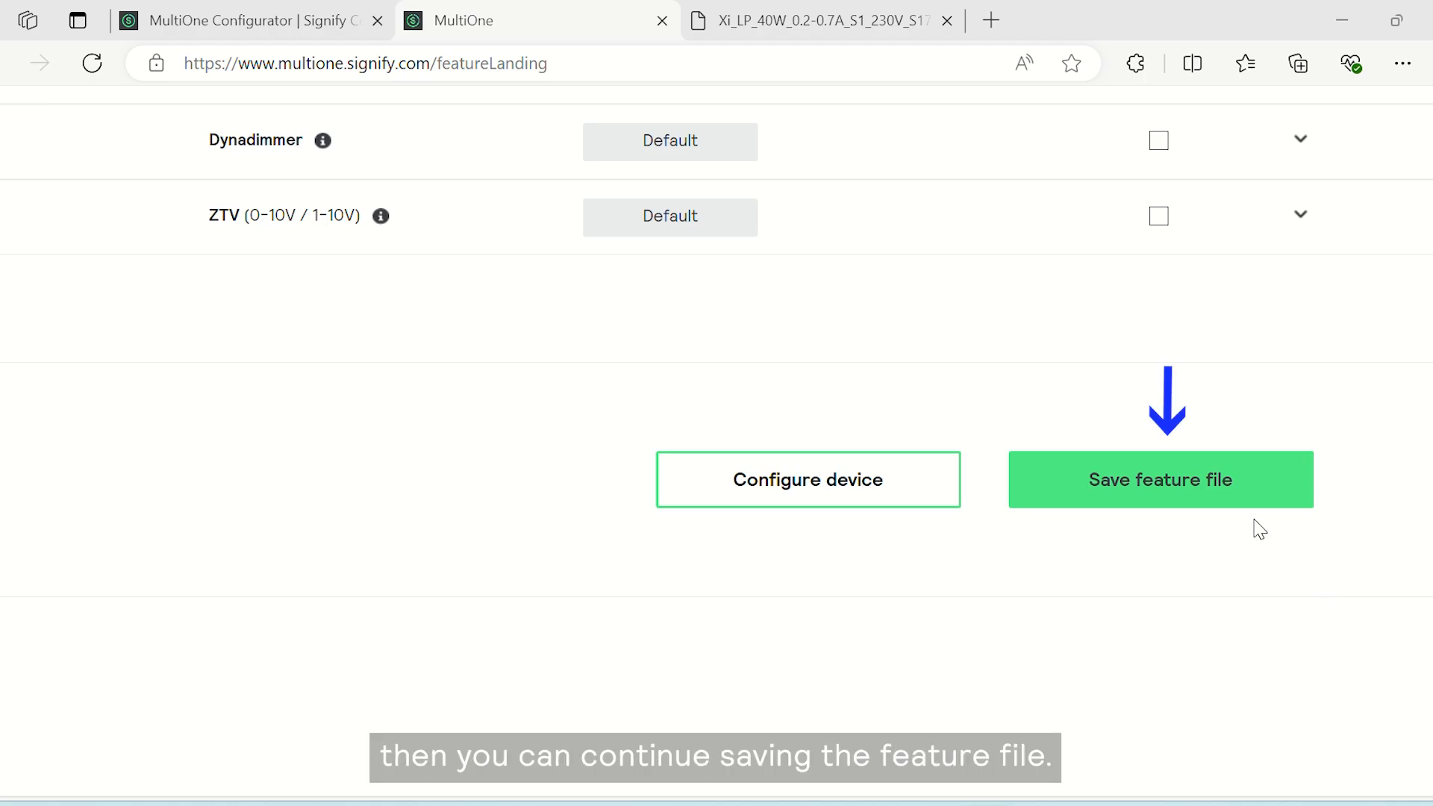
{"action": "mouse_move", "coordinate": [707, 500]}
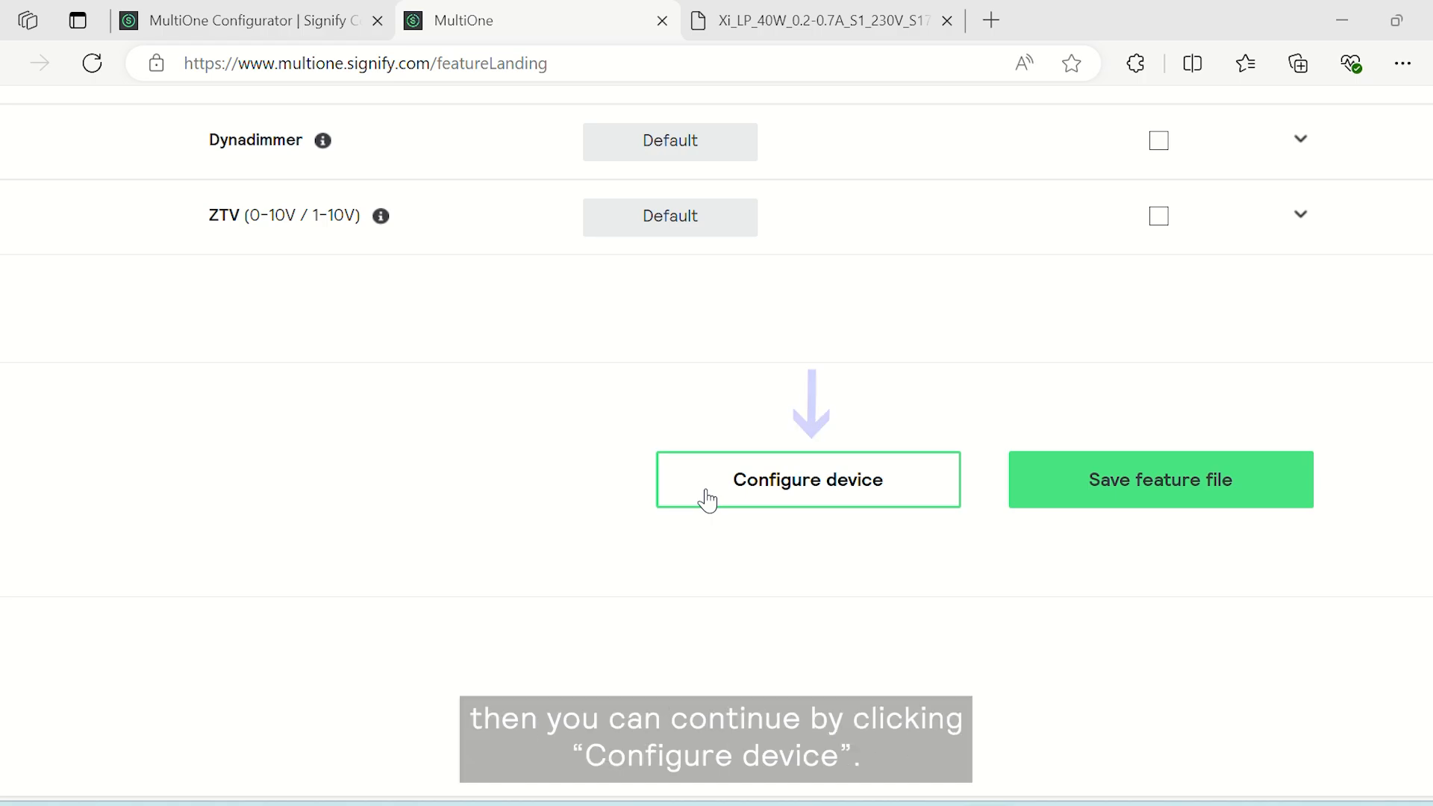
{"action": "left_click", "coordinate": [808, 479]}
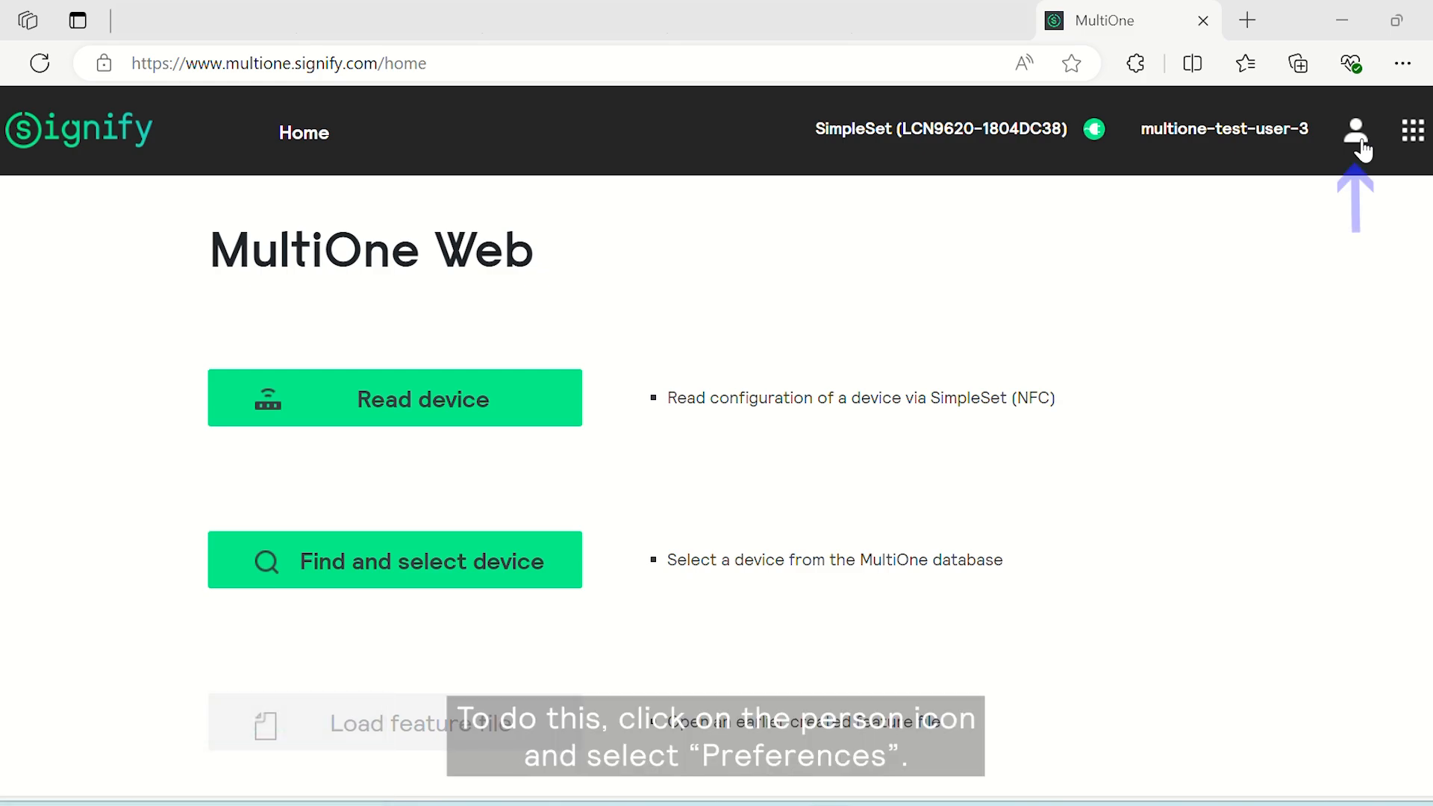
In Preferences, enable Save file as feature file, Remember last selected columns and Remember last selected filter
{"action": "left_click", "coordinate": [1355, 128]}
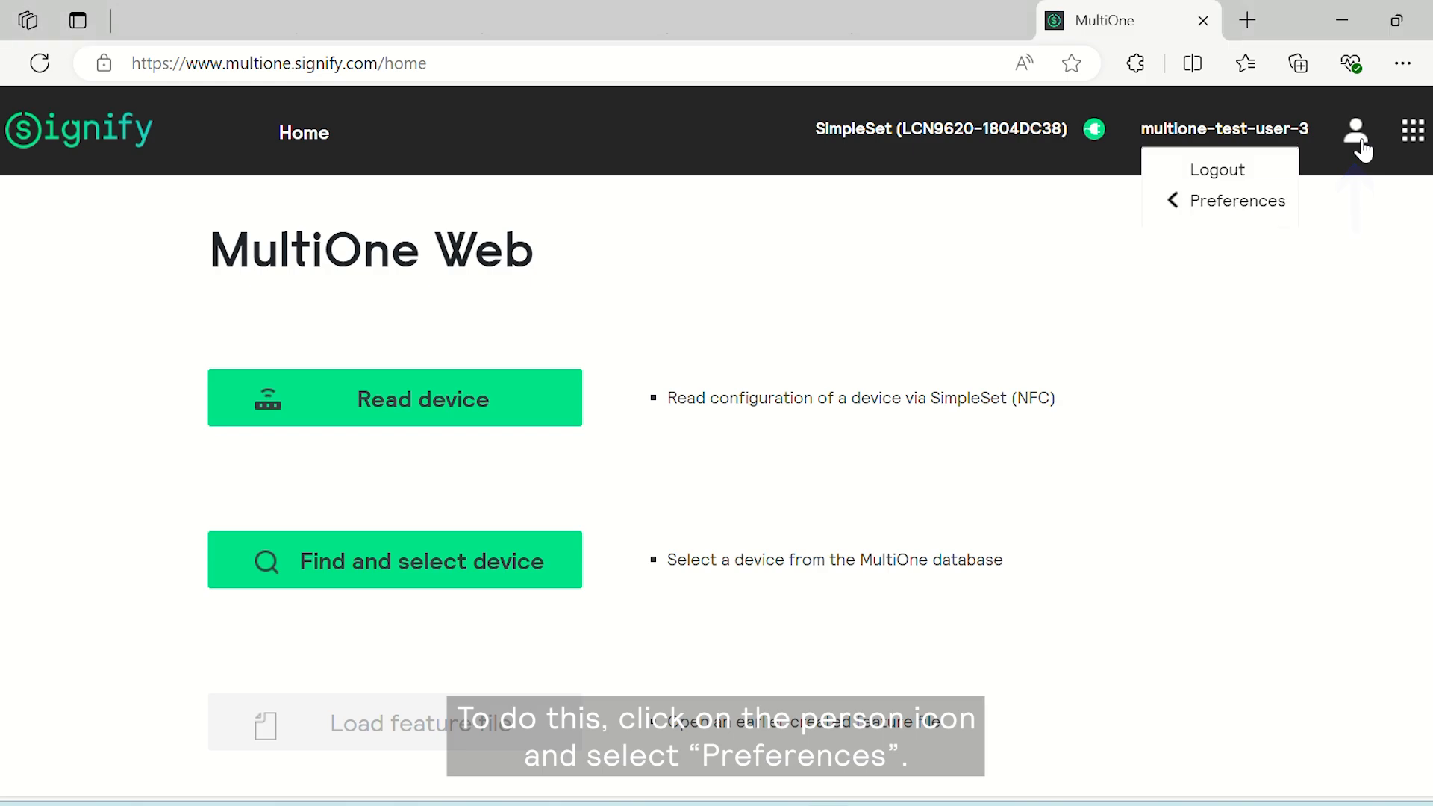
{"action": "left_click", "coordinate": [1236, 200]}
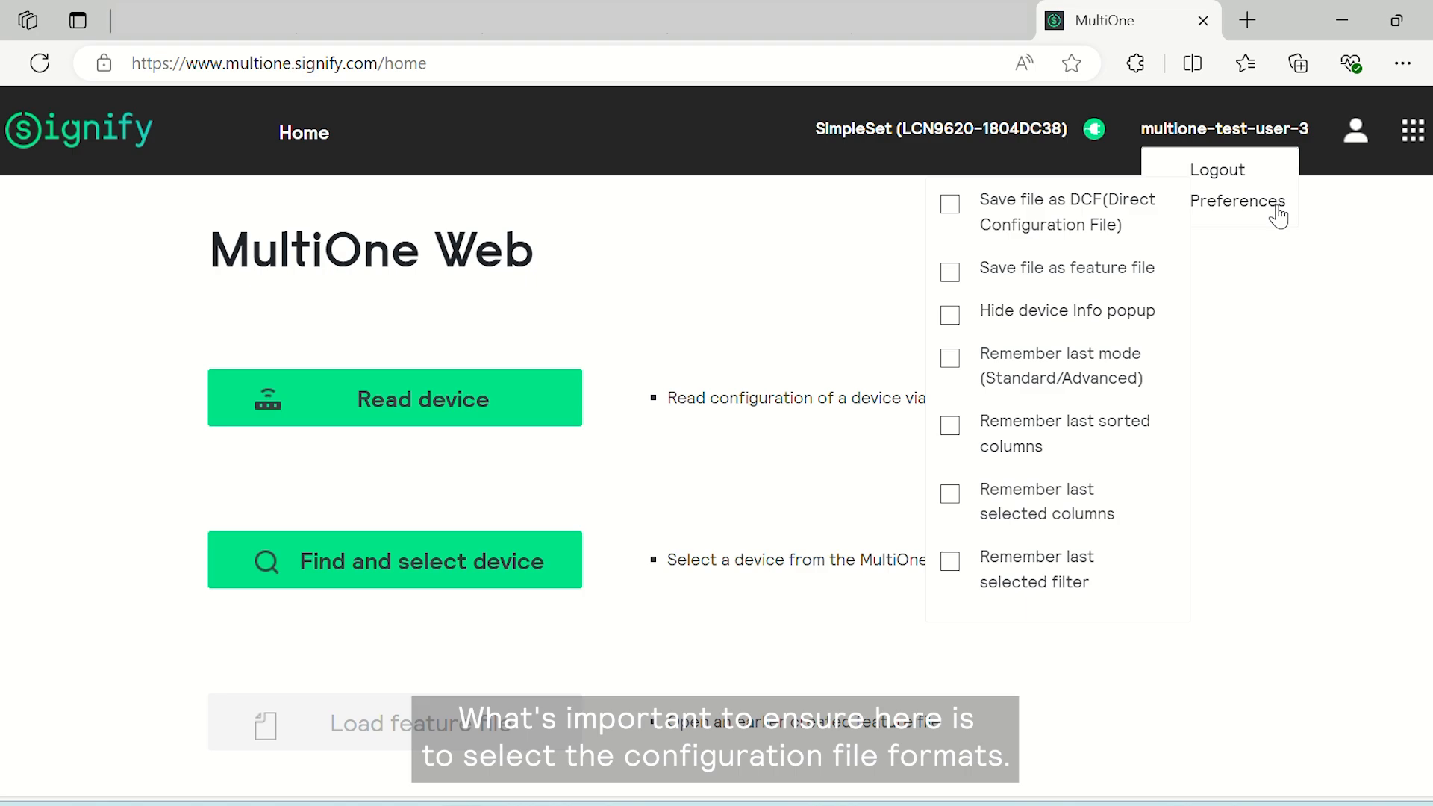
{"action": "mouse_move", "coordinate": [1126, 222]}
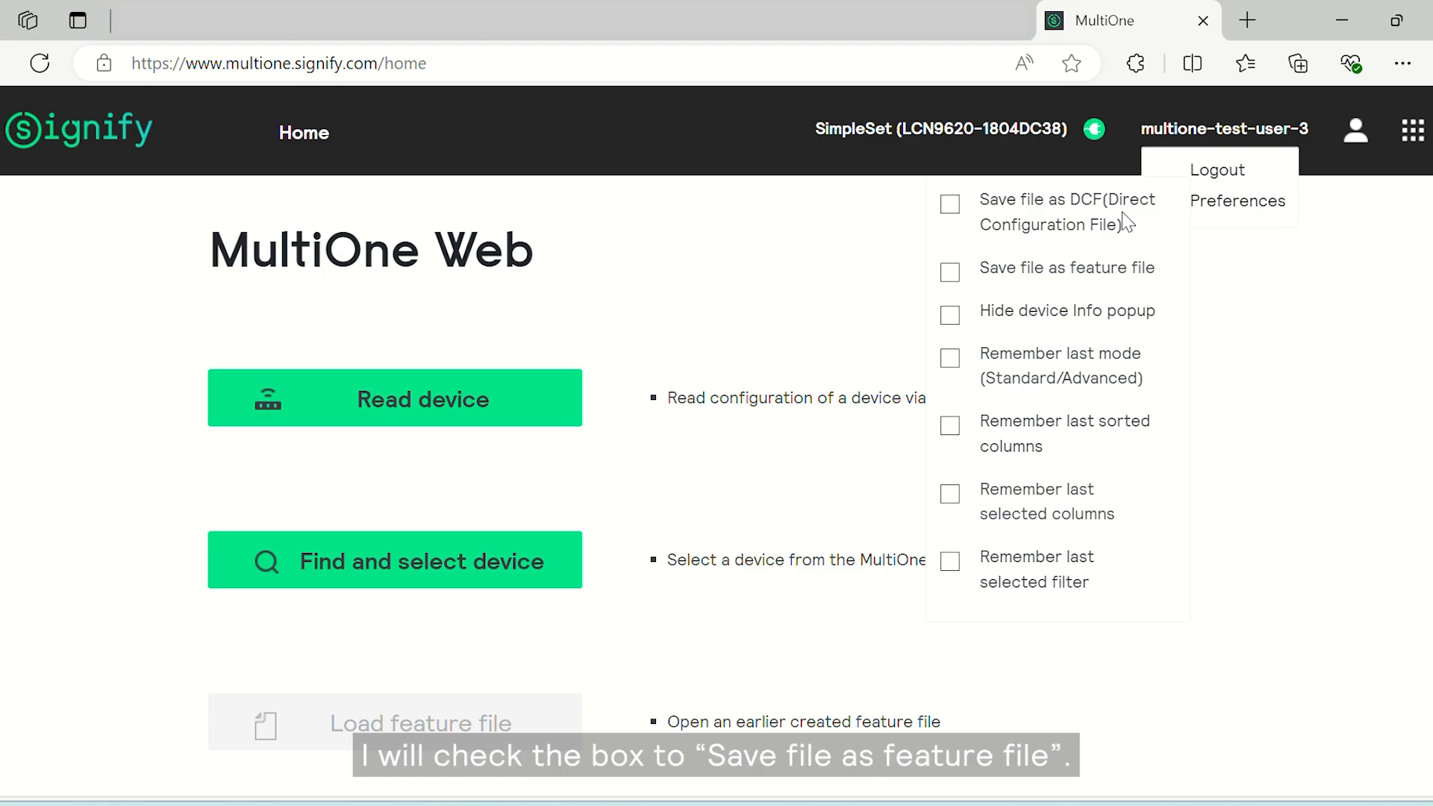
{"action": "left_click", "coordinate": [949, 272]}
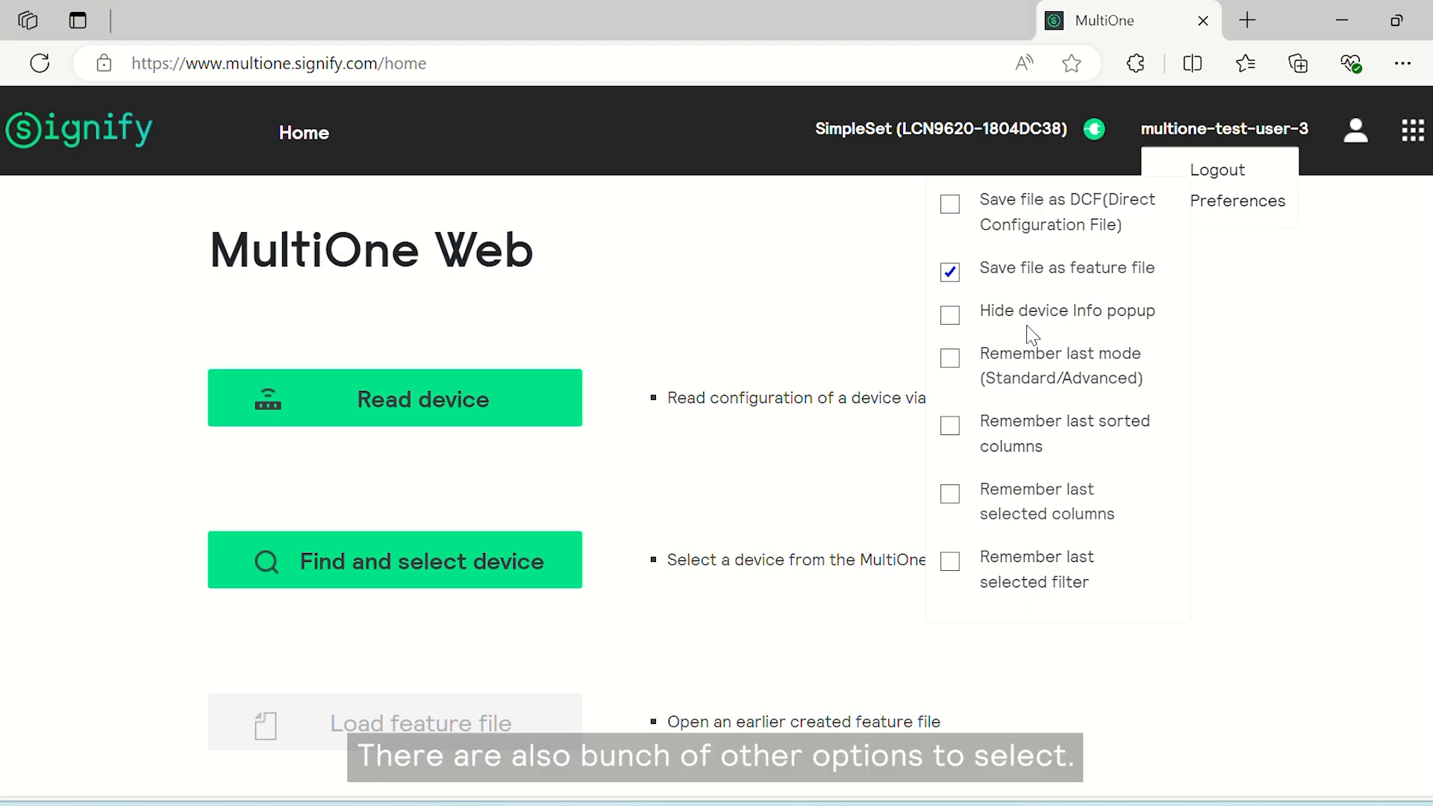
{"action": "mouse_move", "coordinate": [950, 501]}
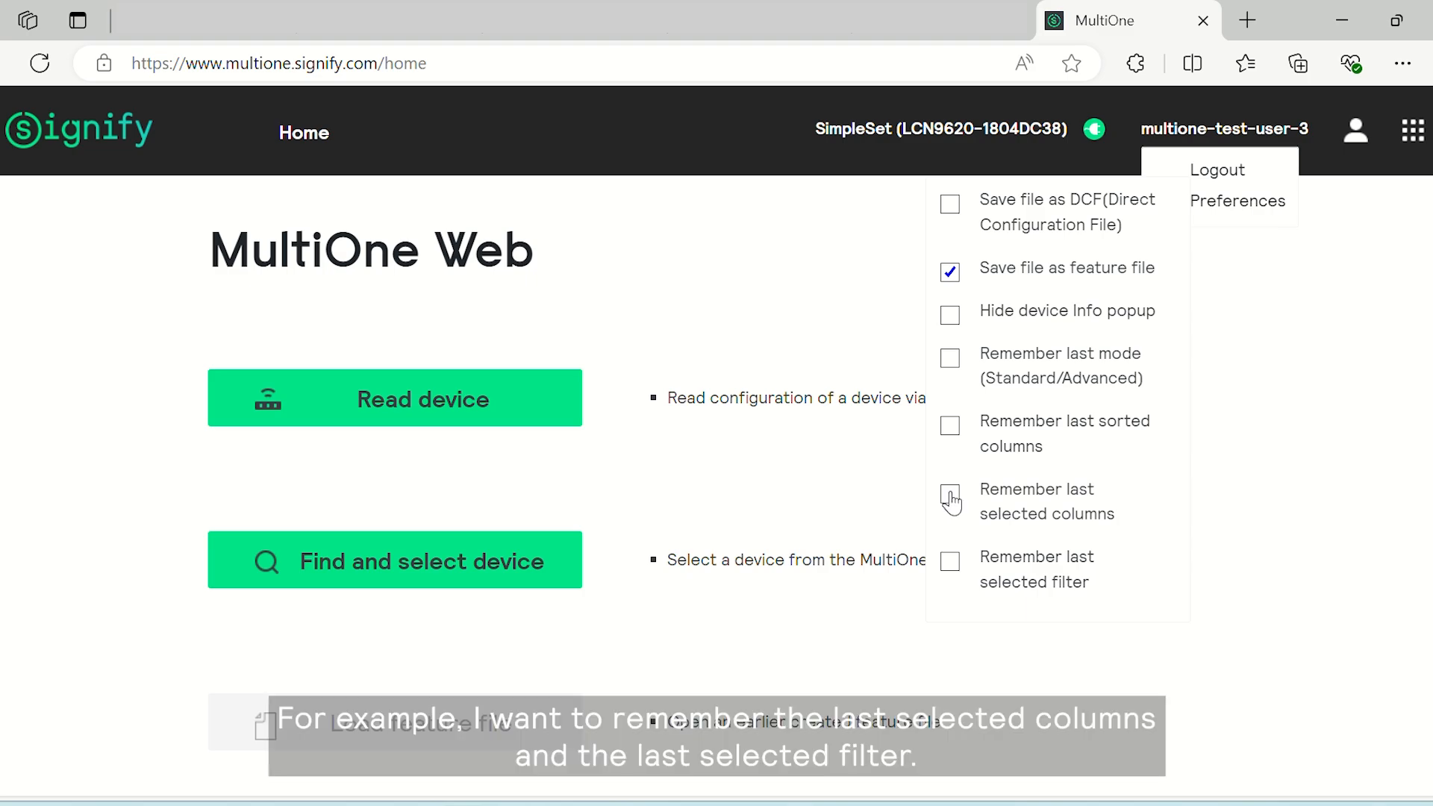
{"action": "left_click", "coordinate": [949, 494]}
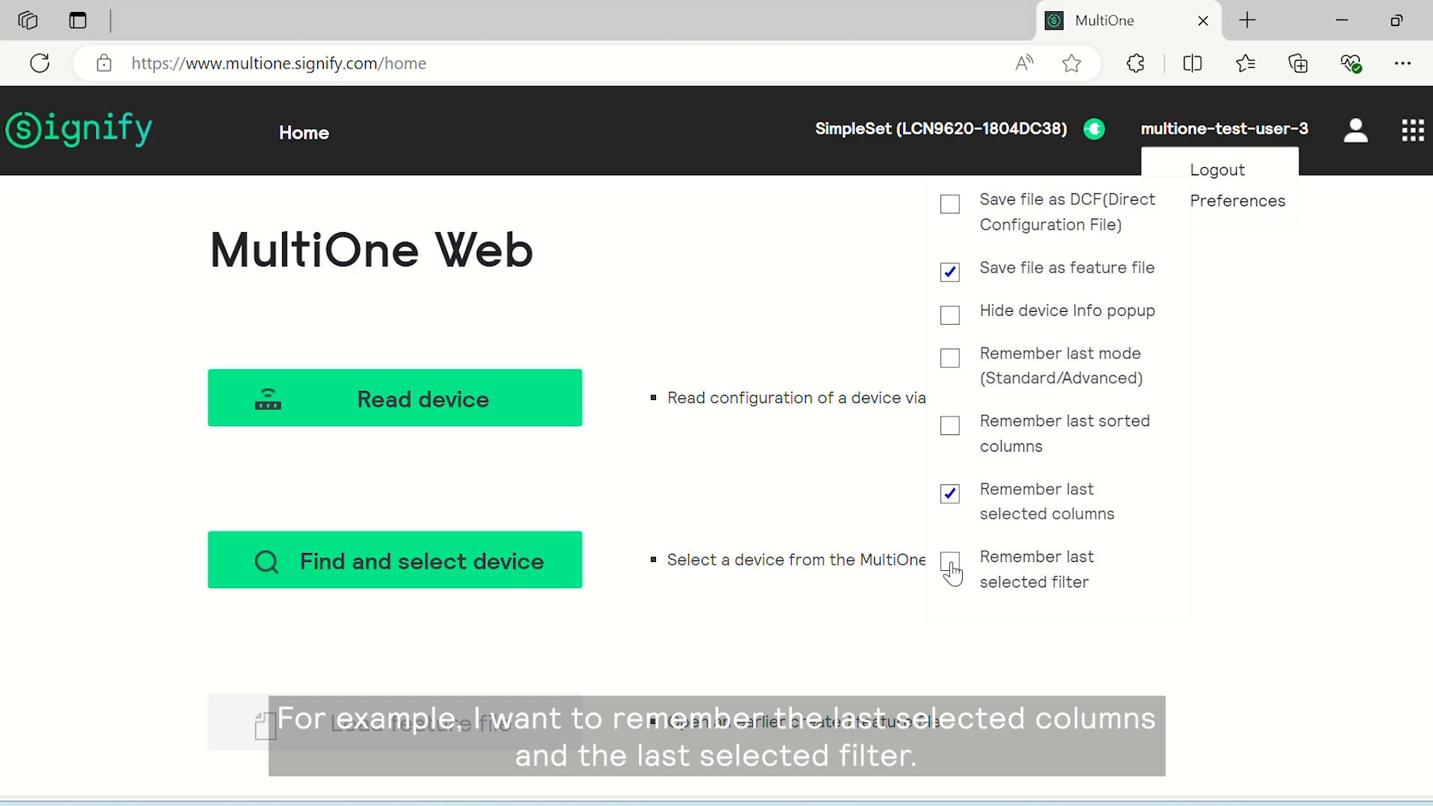
{"action": "left_click", "coordinate": [949, 561]}
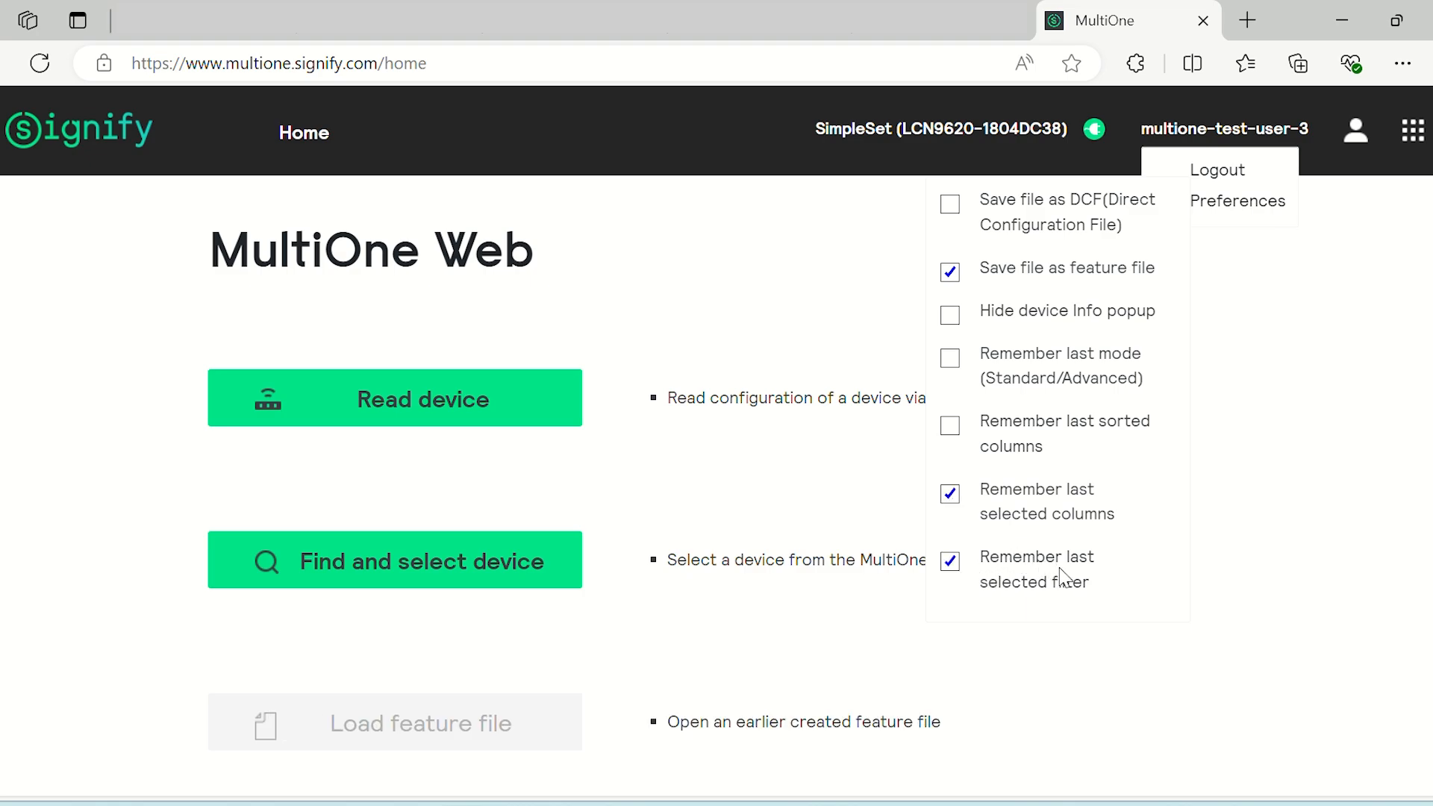